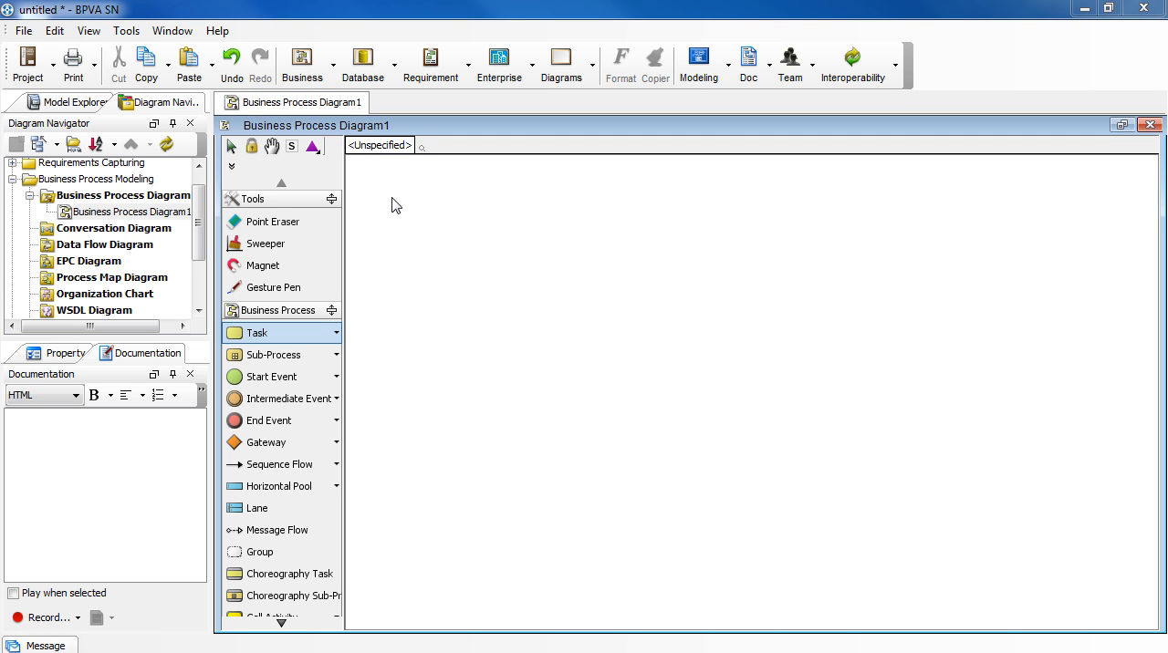
pyautogui.moveTo(396, 213)
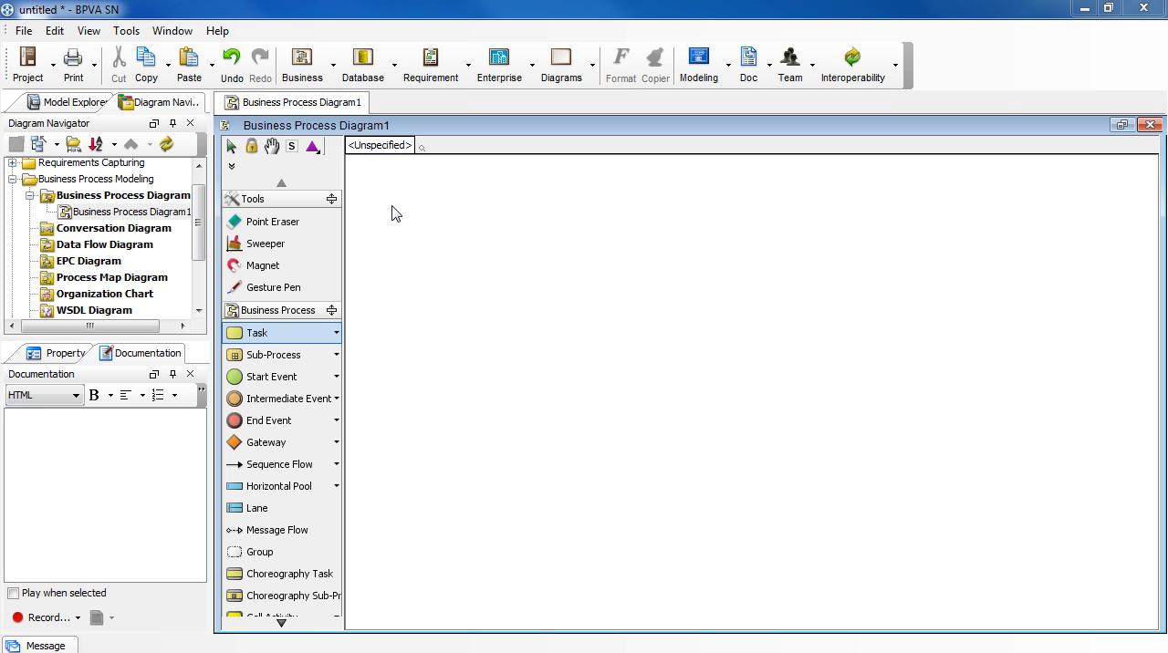
pyautogui.moveTo(290, 337)
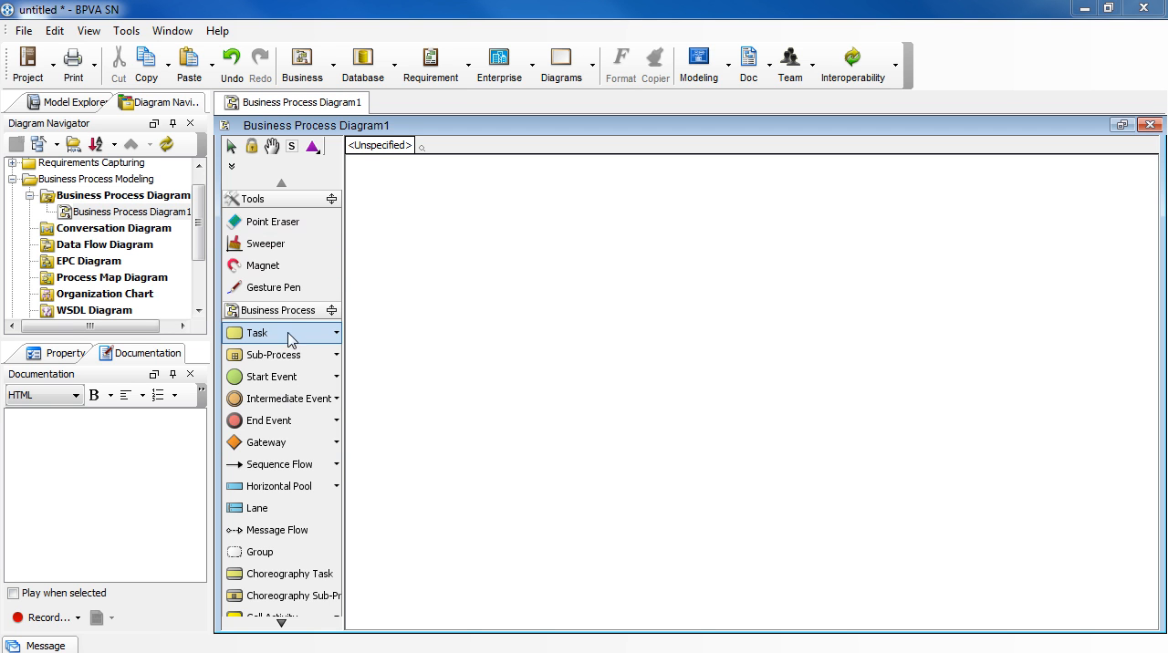
pyautogui.moveTo(410, 365)
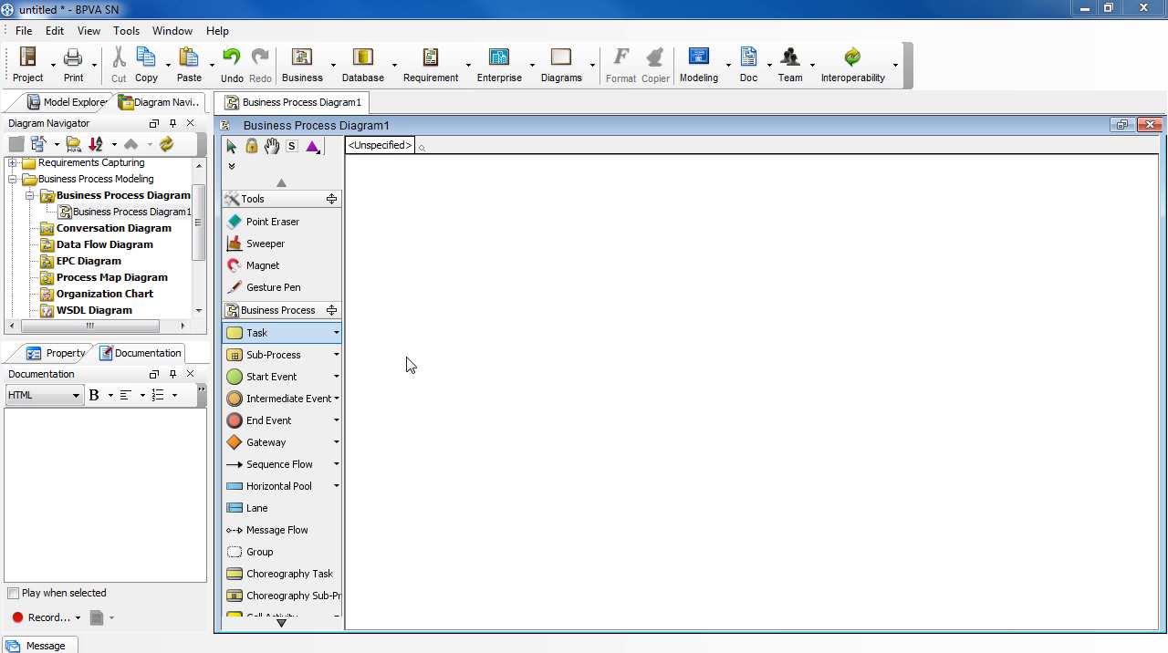
pyautogui.moveTo(387, 366)
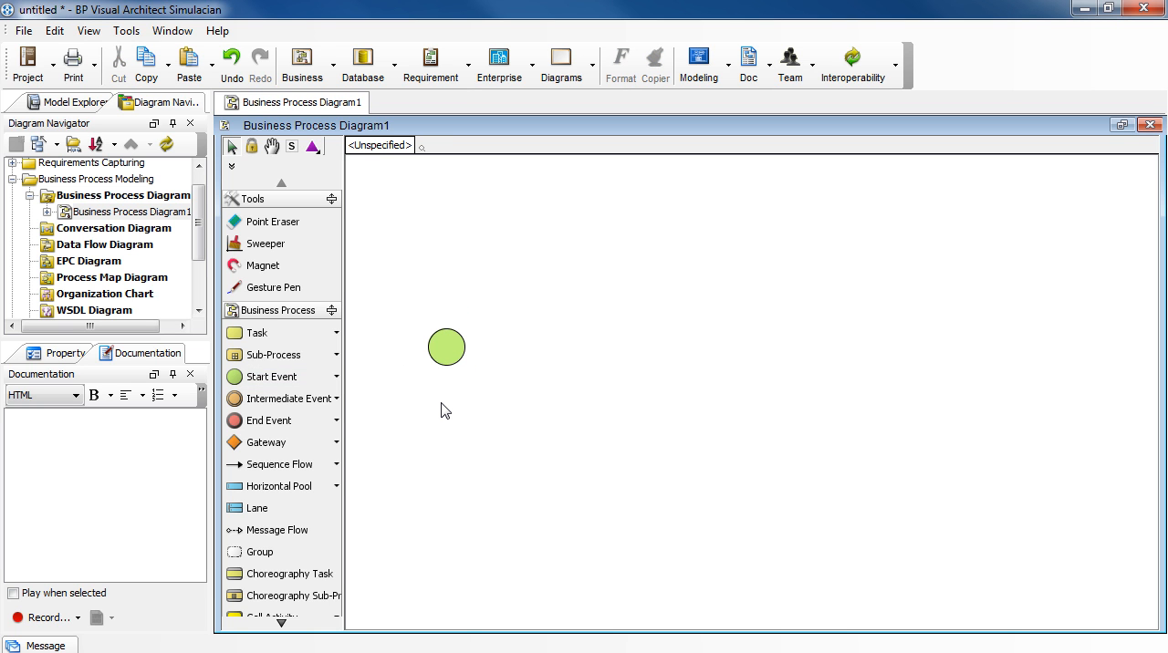
pyautogui.moveTo(389, 403)
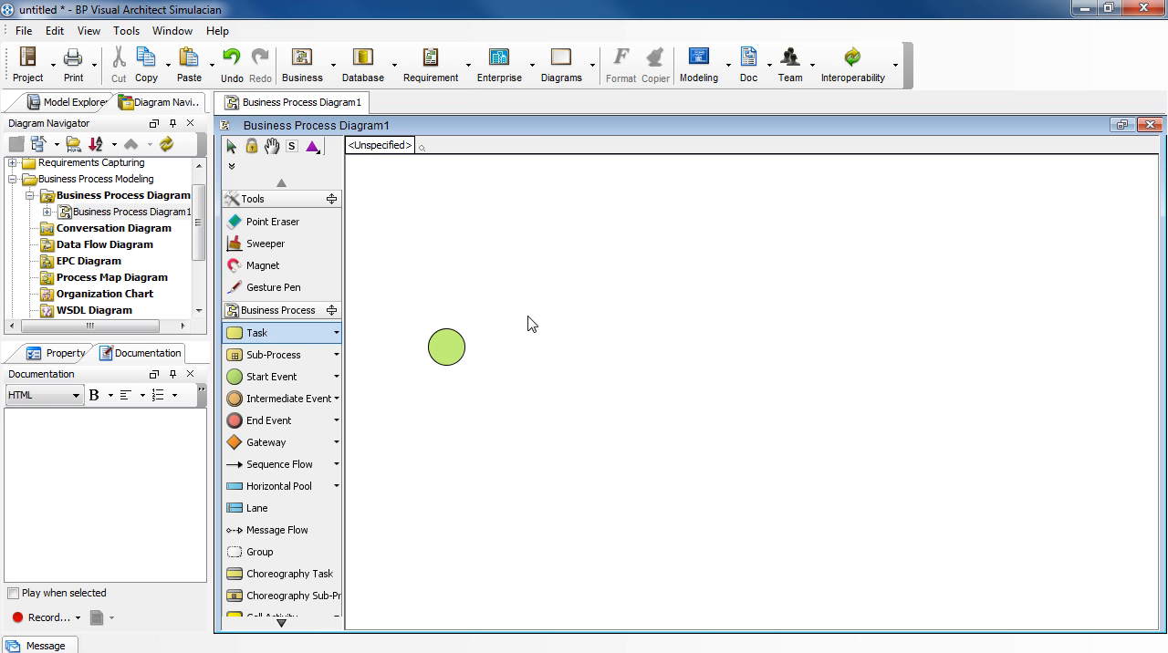
# - Place the 'Return library books' task to the right of the start event
pyautogui.click(550, 338)
pyautogui.write('Return library books')
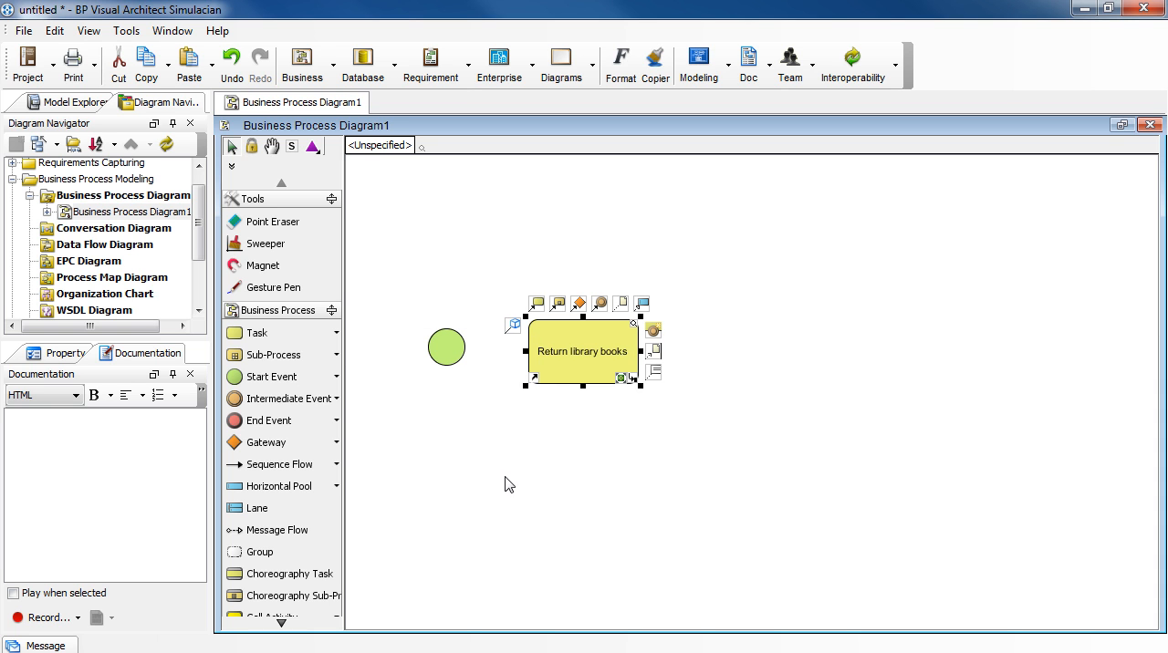
pyautogui.moveTo(447, 348)
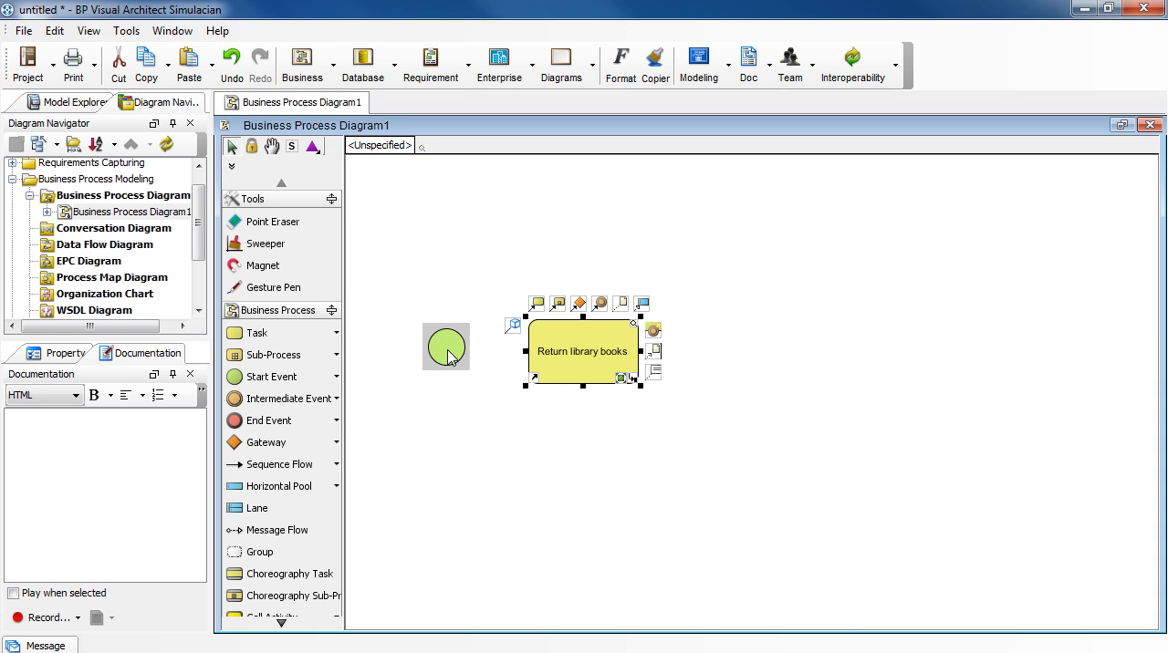
# - Draw a sequence flow from the start event to the 'Return library books' task
pyautogui.click(443, 467)
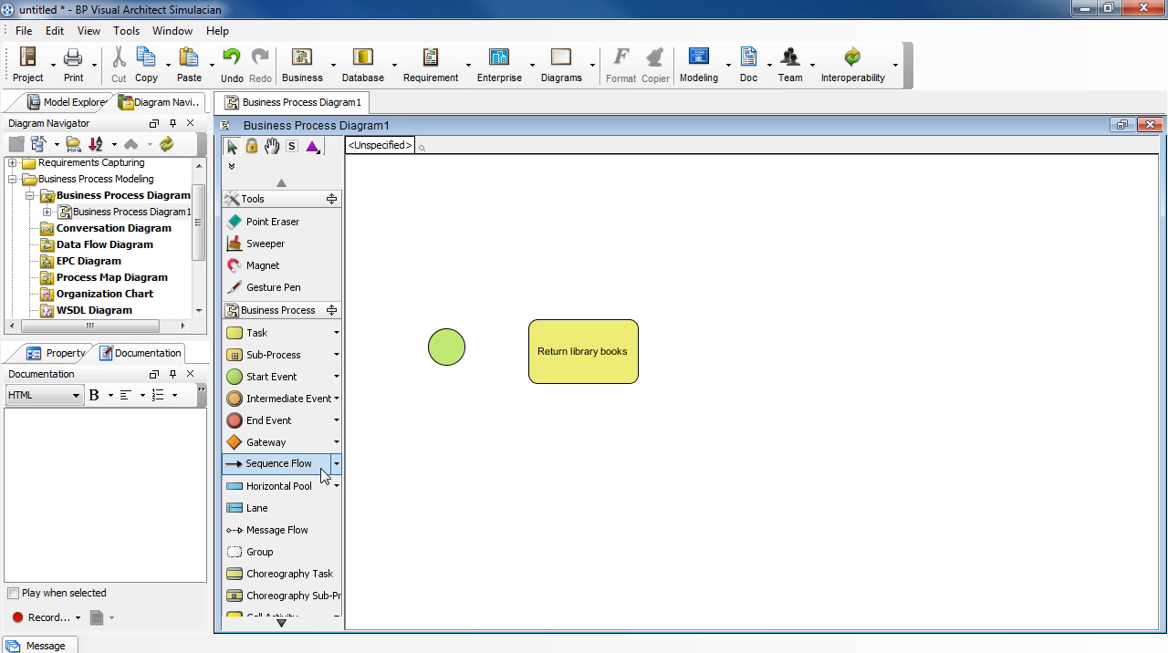
pyautogui.moveTo(327, 471)
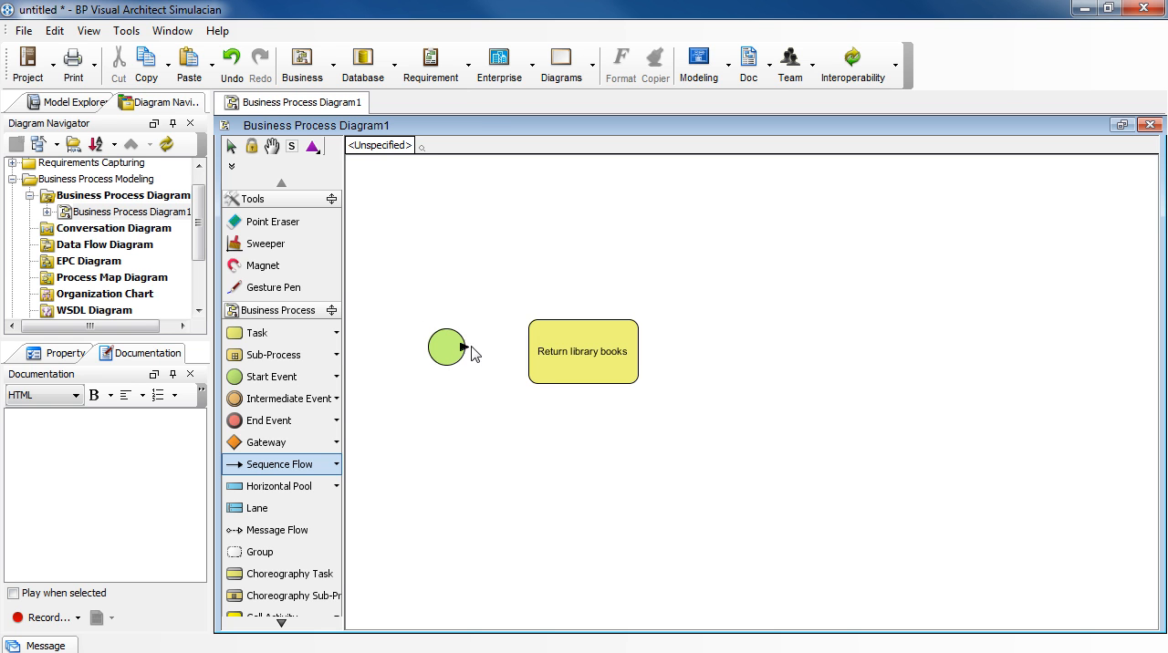
pyautogui.moveTo(466, 347); pyautogui.dragTo(527, 351)
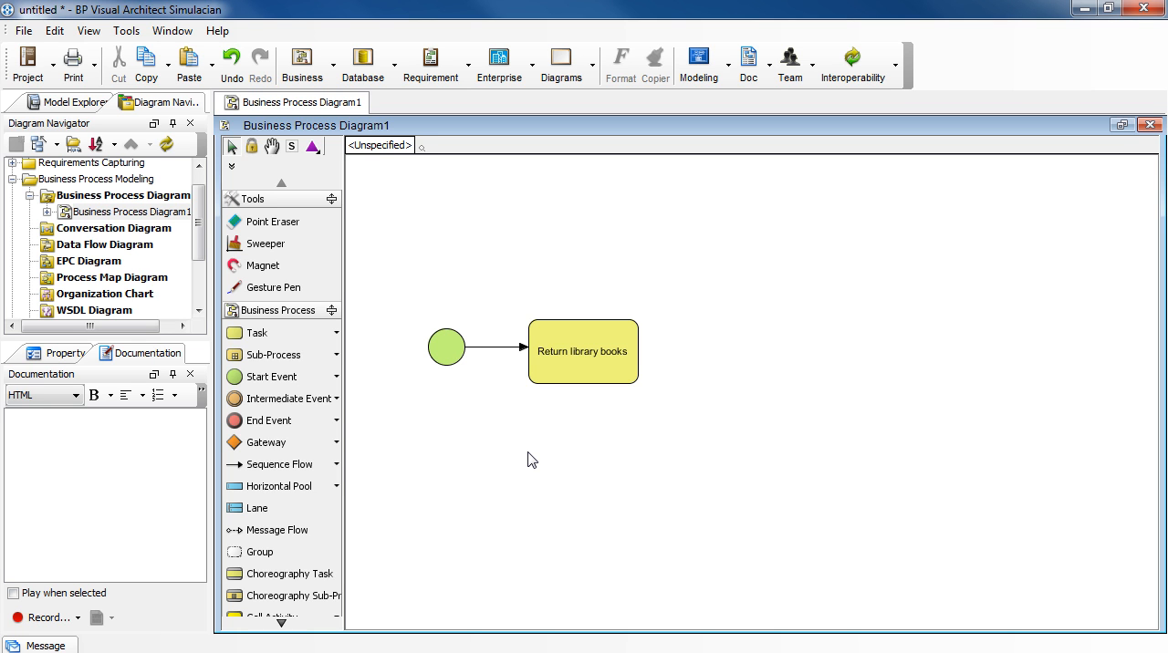
pyautogui.moveTo(425, 448)
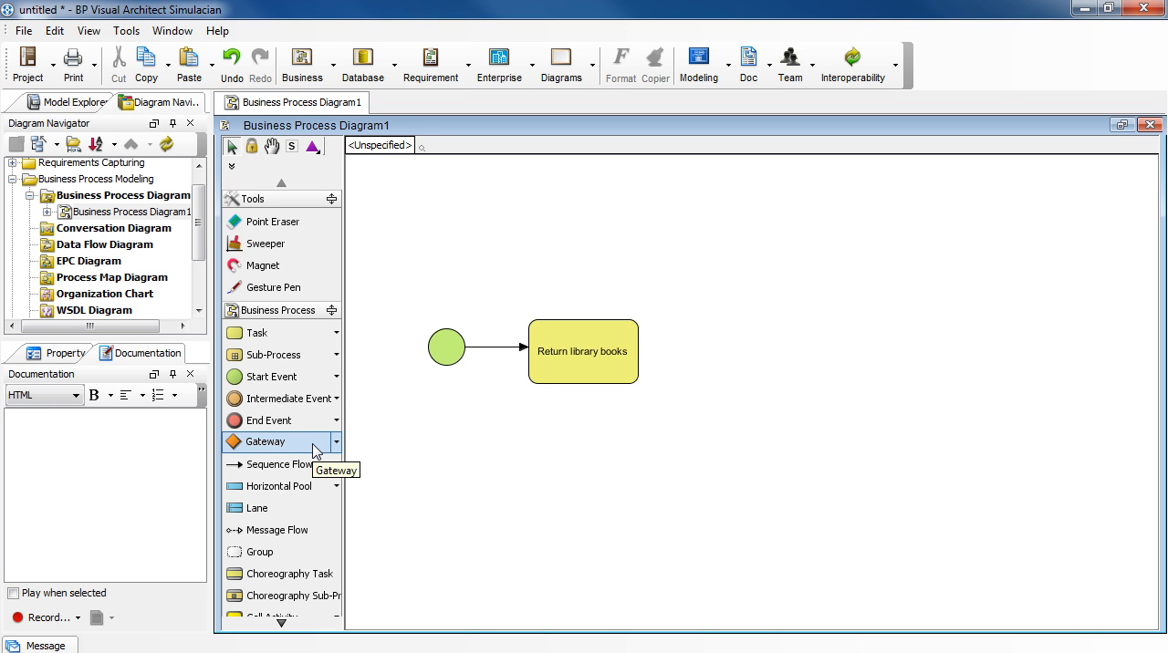
pyautogui.moveTo(714, 333)
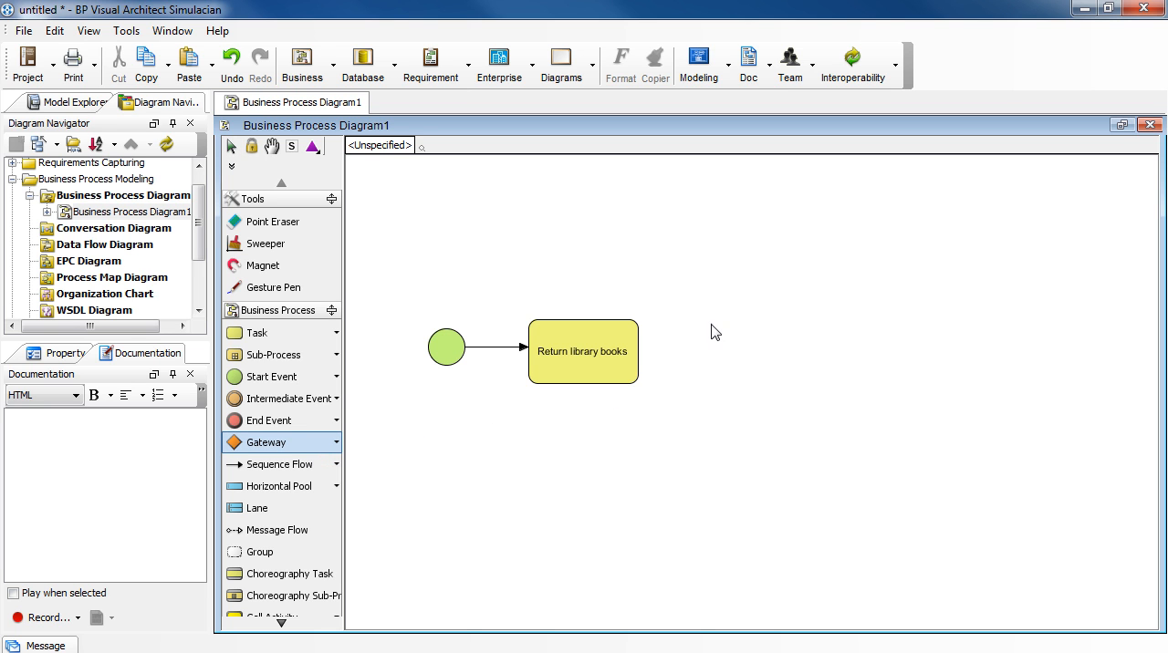
# - Place a gateway right of the task and label it 'Overdue'
pyautogui.click(728, 345)
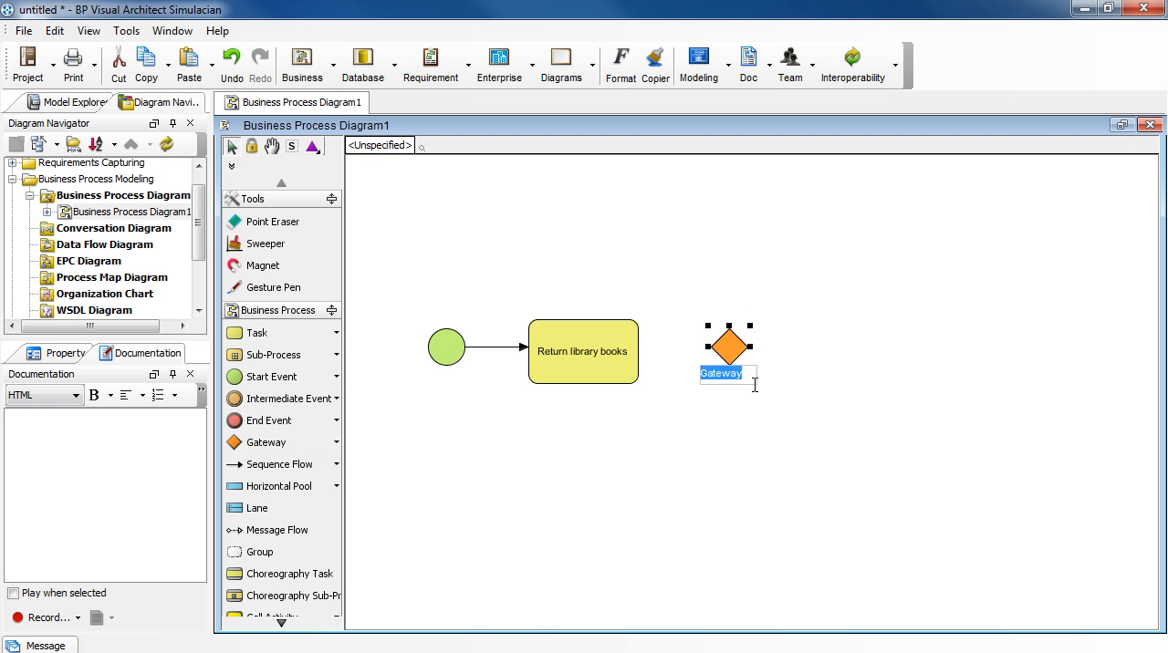
pyautogui.write('Overdue?')
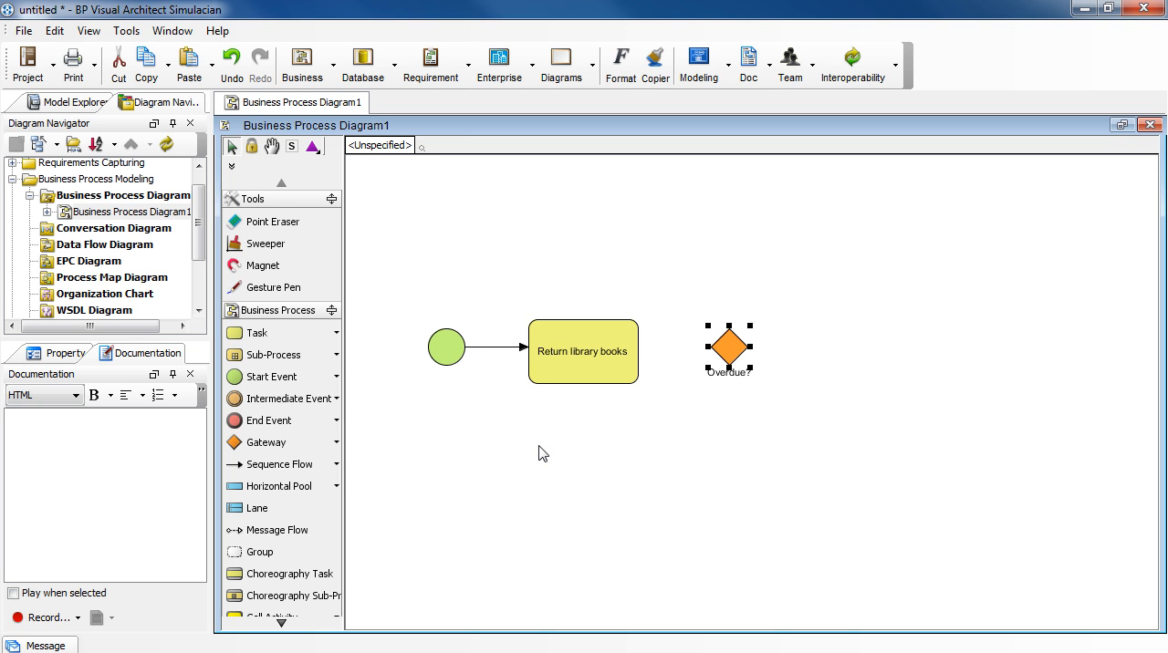
pyautogui.moveTo(653, 366)
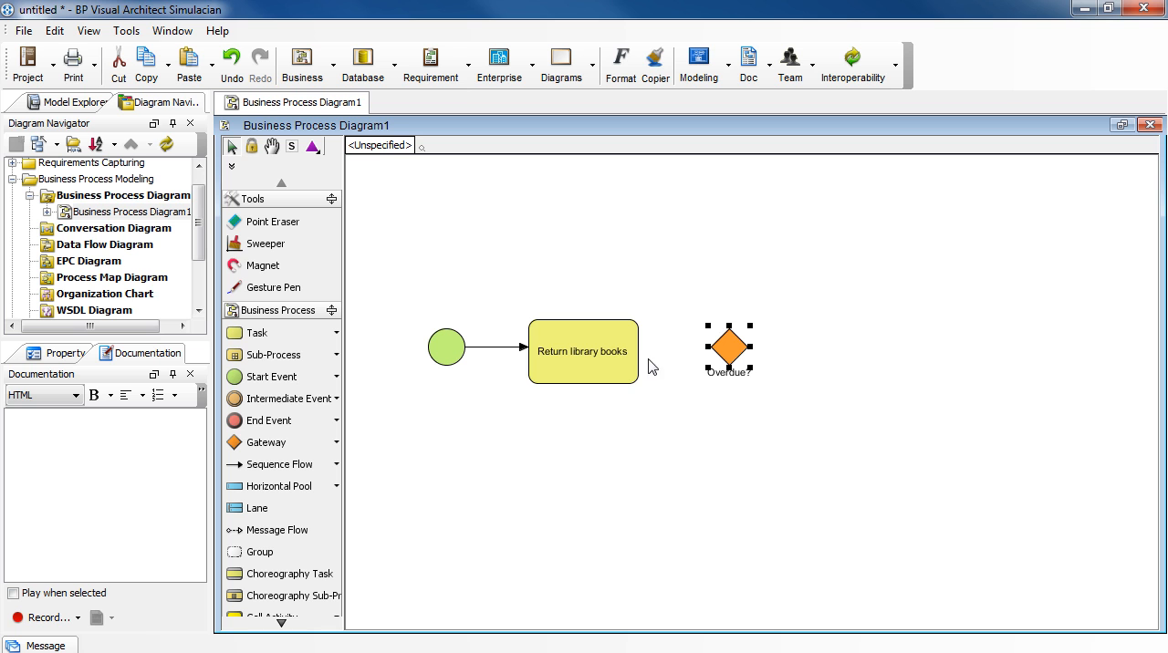
pyautogui.moveTo(544, 457)
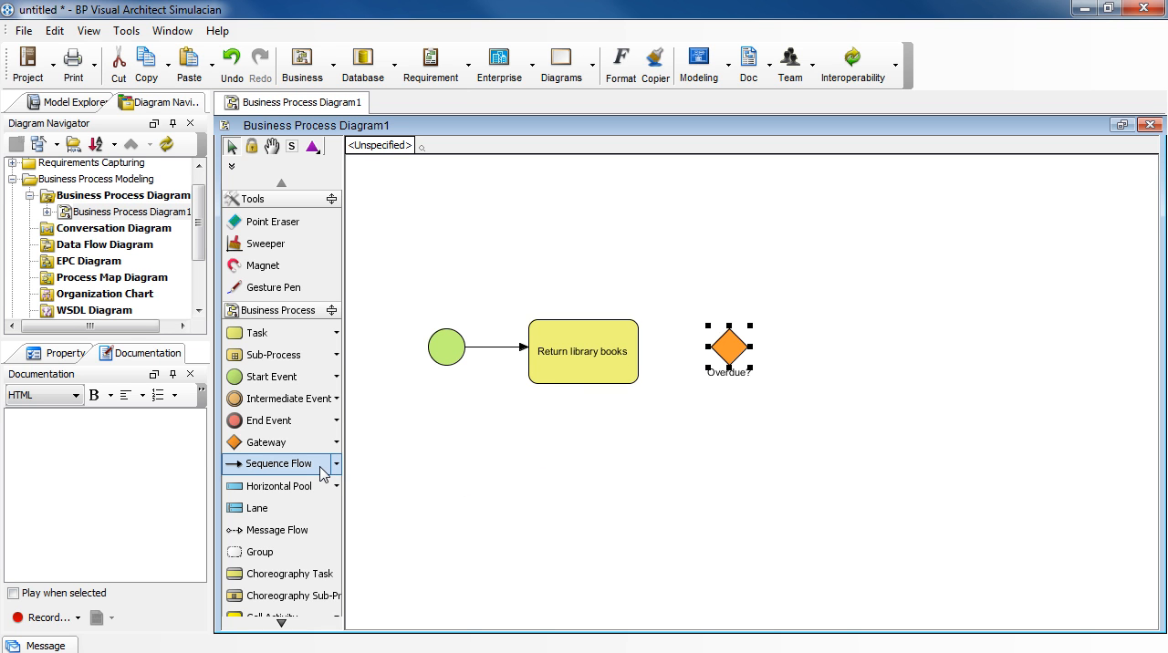
pyautogui.moveTo(613, 449)
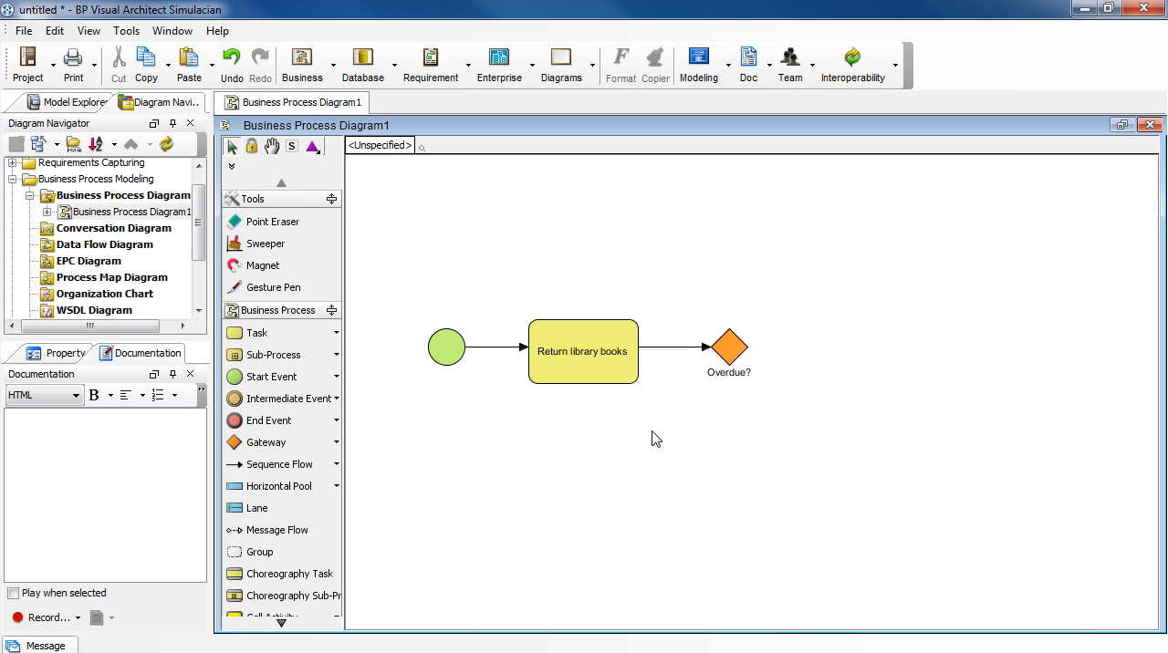
pyautogui.moveTo(686, 453)
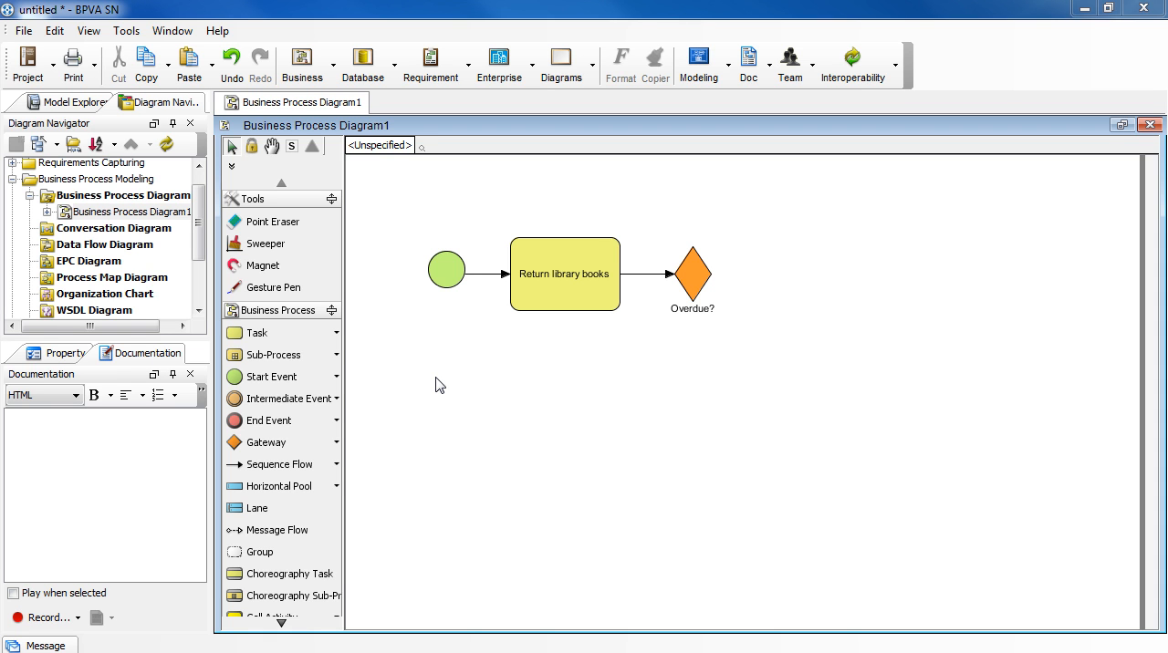
pyautogui.moveTo(441, 385)
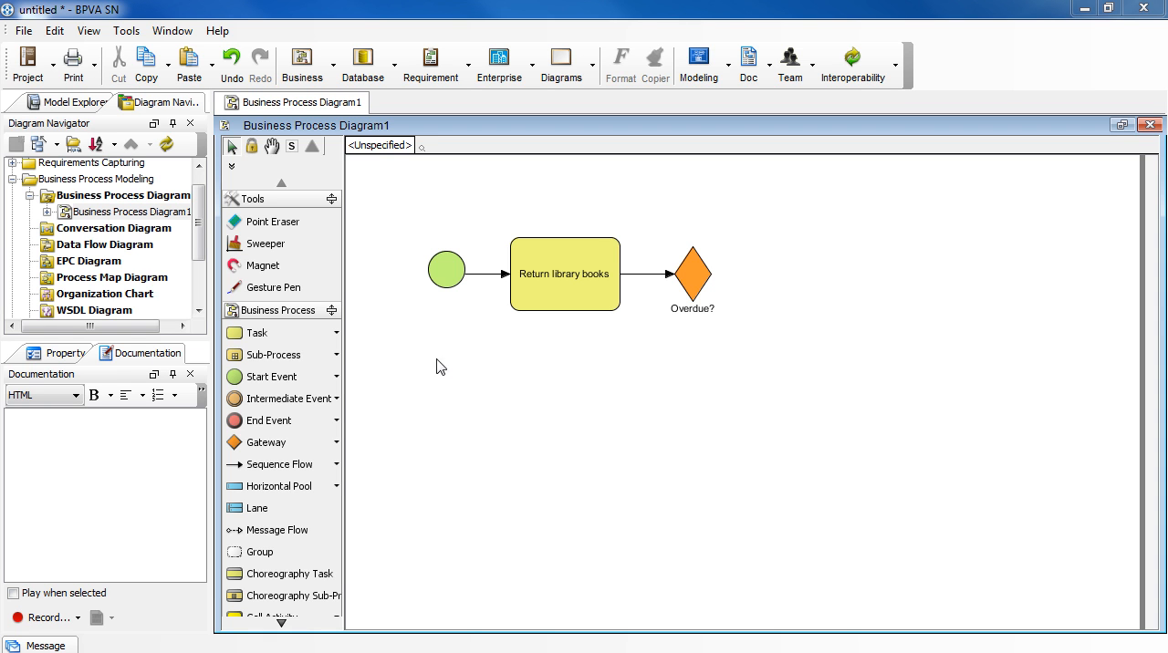
pyautogui.moveTo(517, 358)
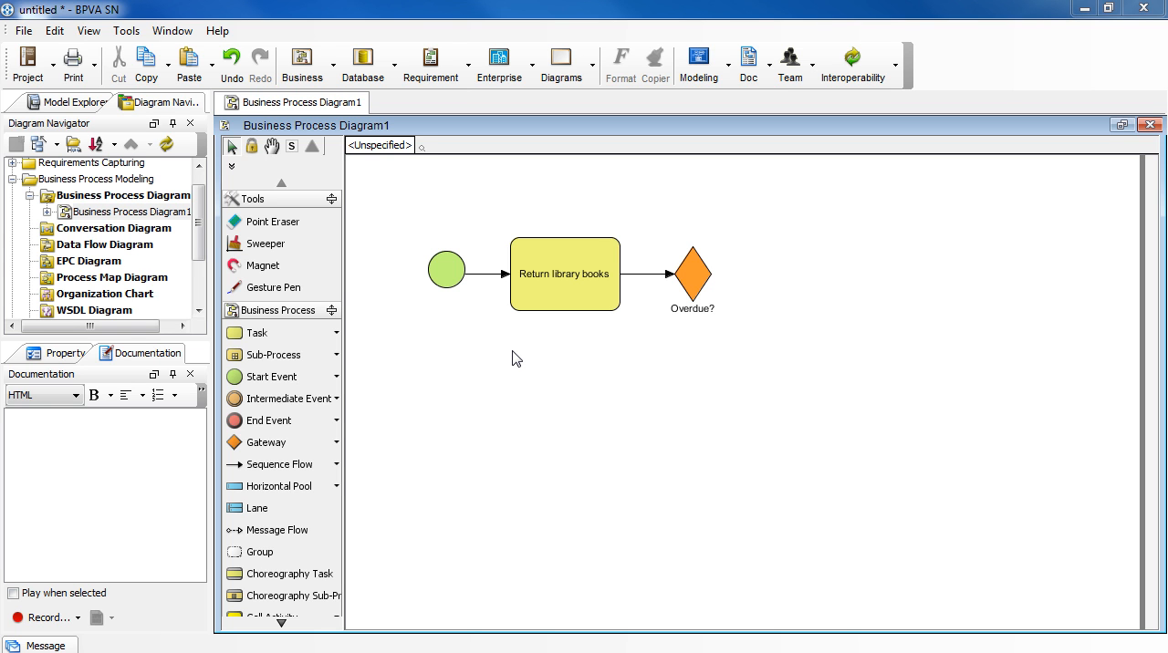
pyautogui.moveTo(271, 221)
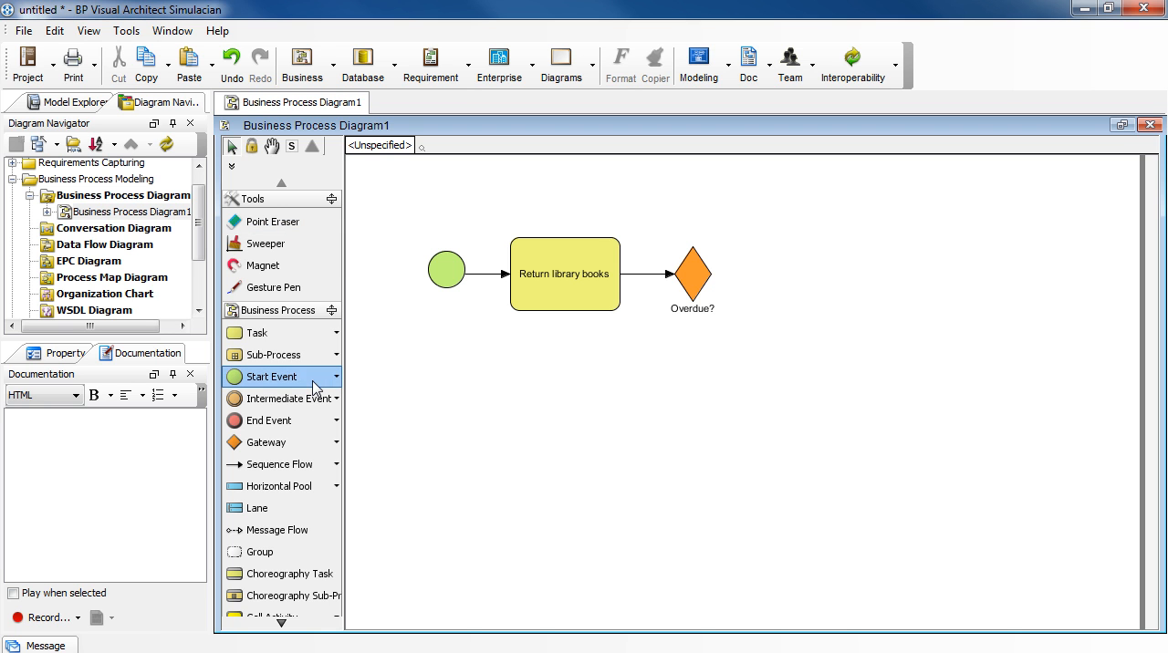
pyautogui.moveTo(433, 386)
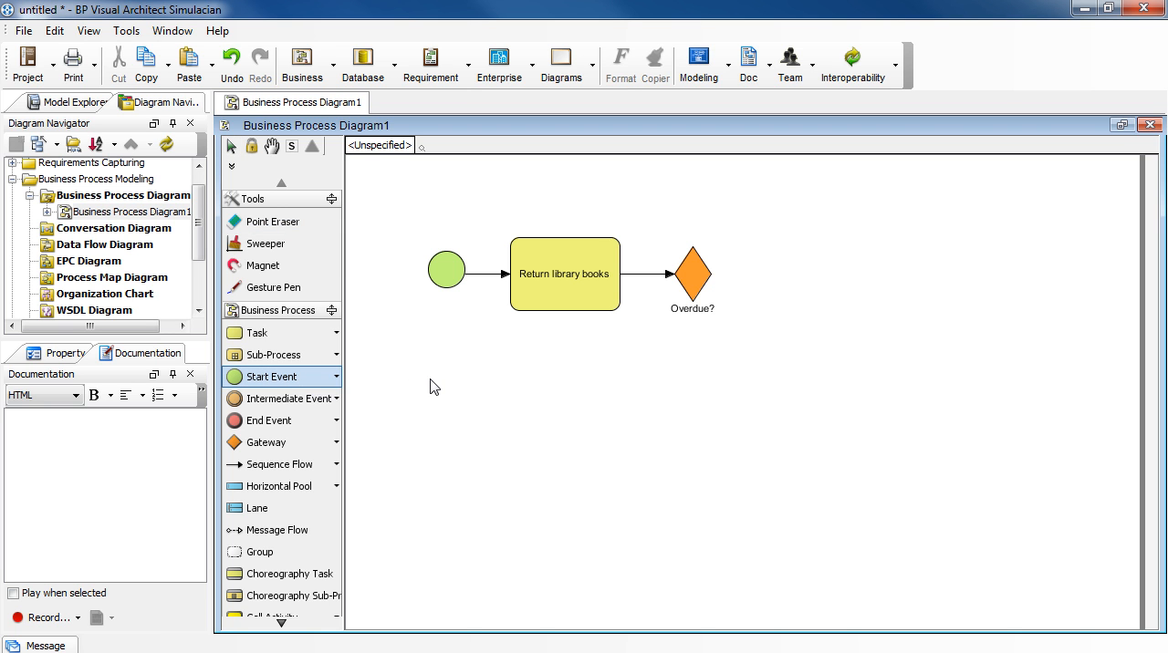
pyautogui.moveTo(426, 386)
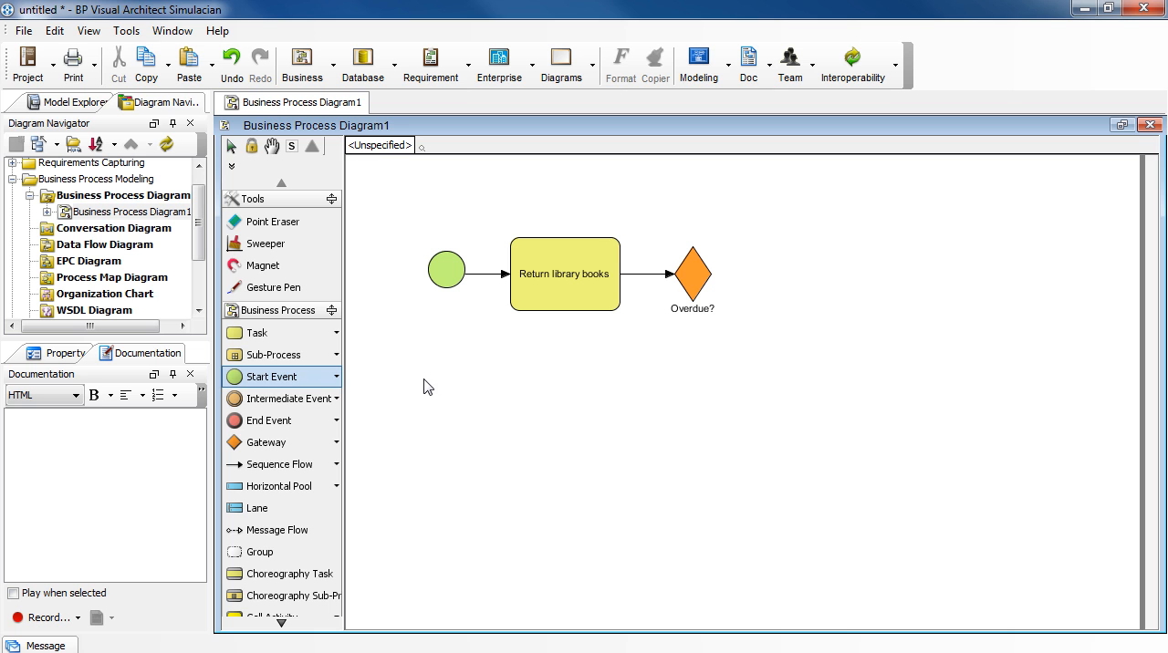
# - Place a second start event below the first one and select it
pyautogui.click(427, 383)
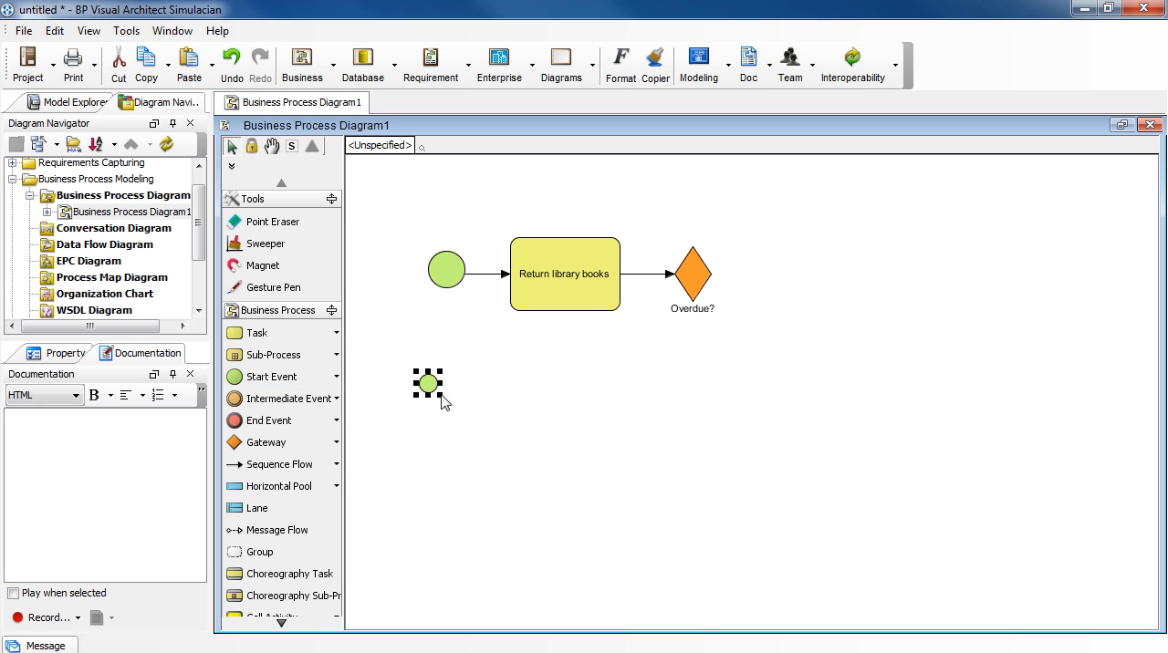
pyautogui.click(428, 383)
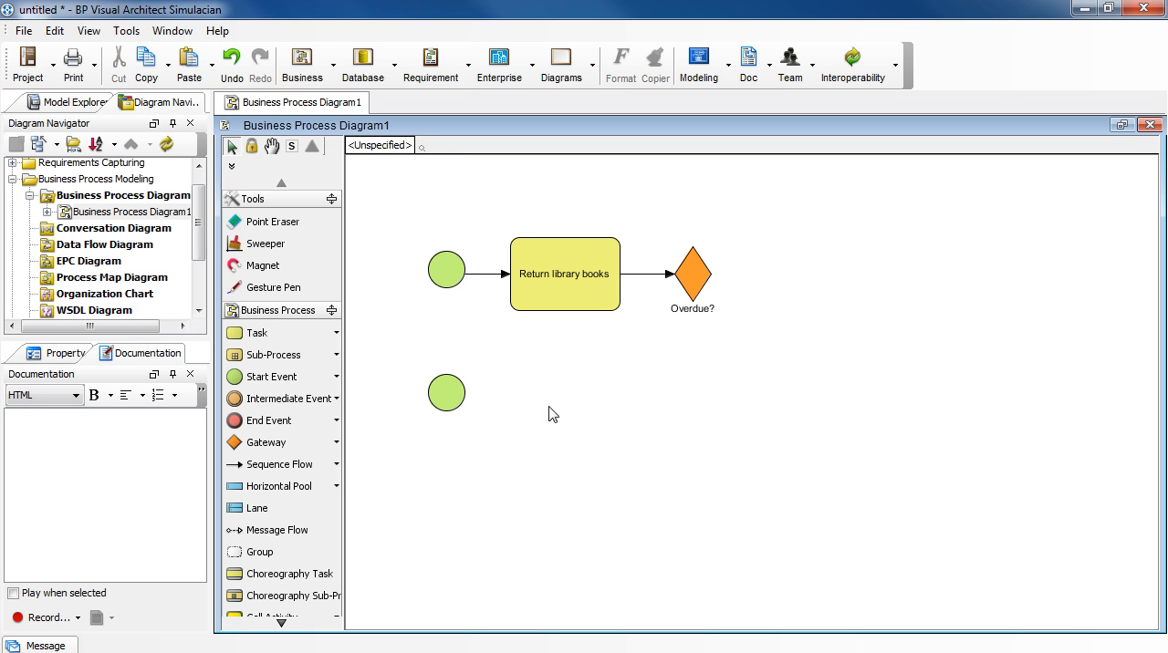
pyautogui.moveTo(540, 436)
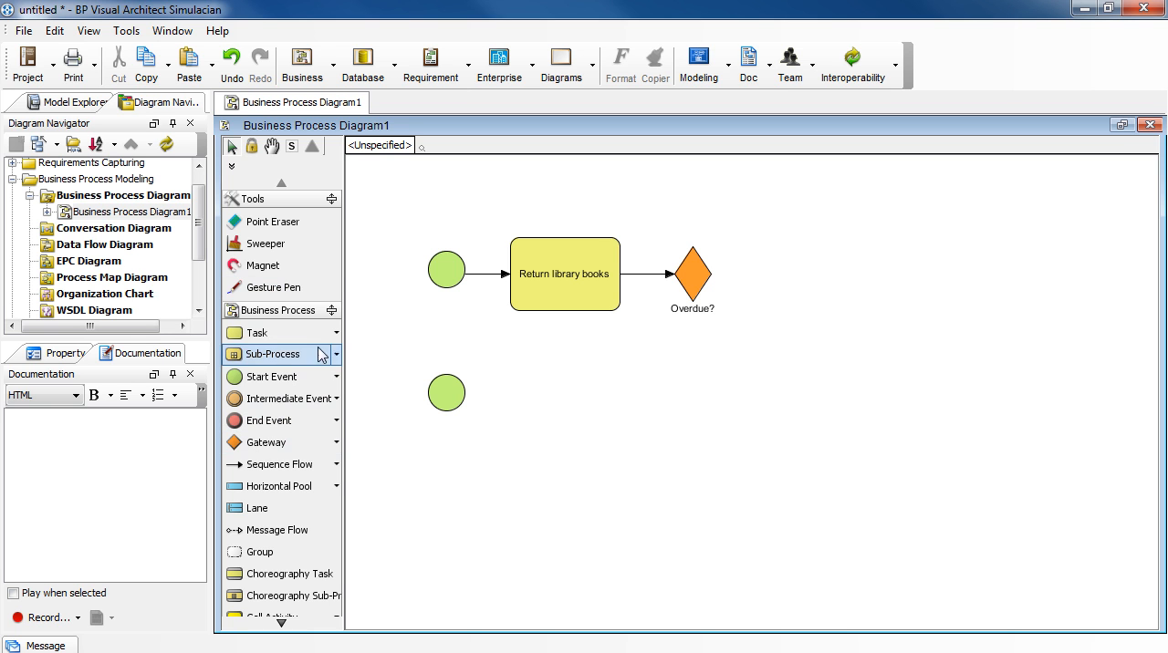
pyautogui.moveTo(456, 464)
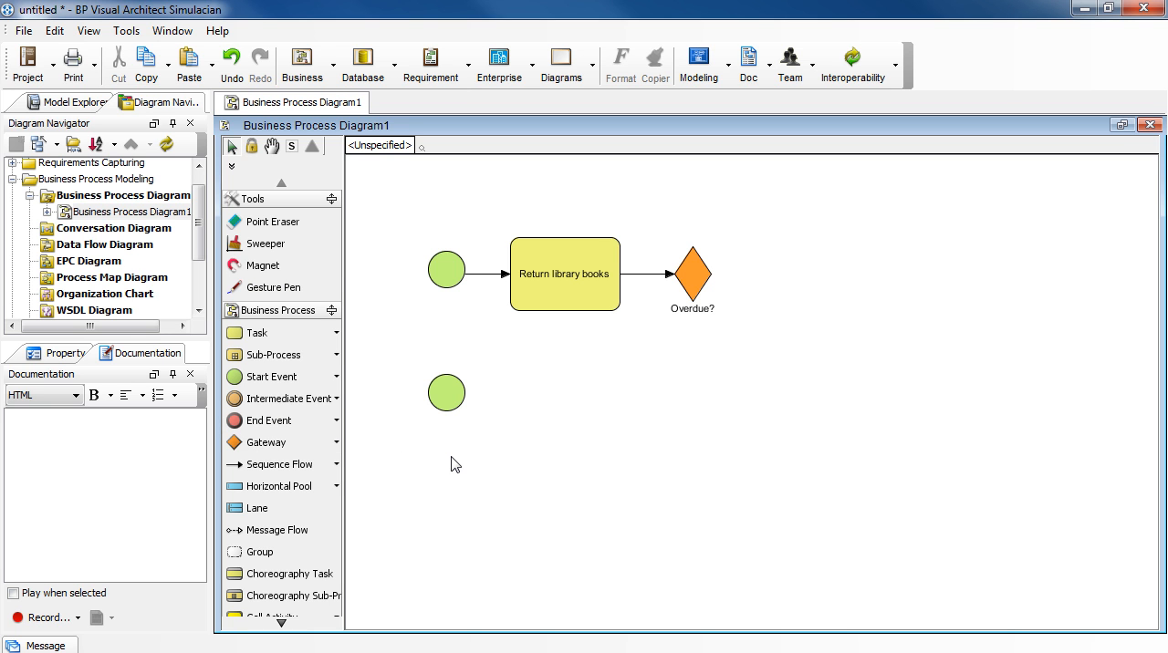
pyautogui.click(446, 393)
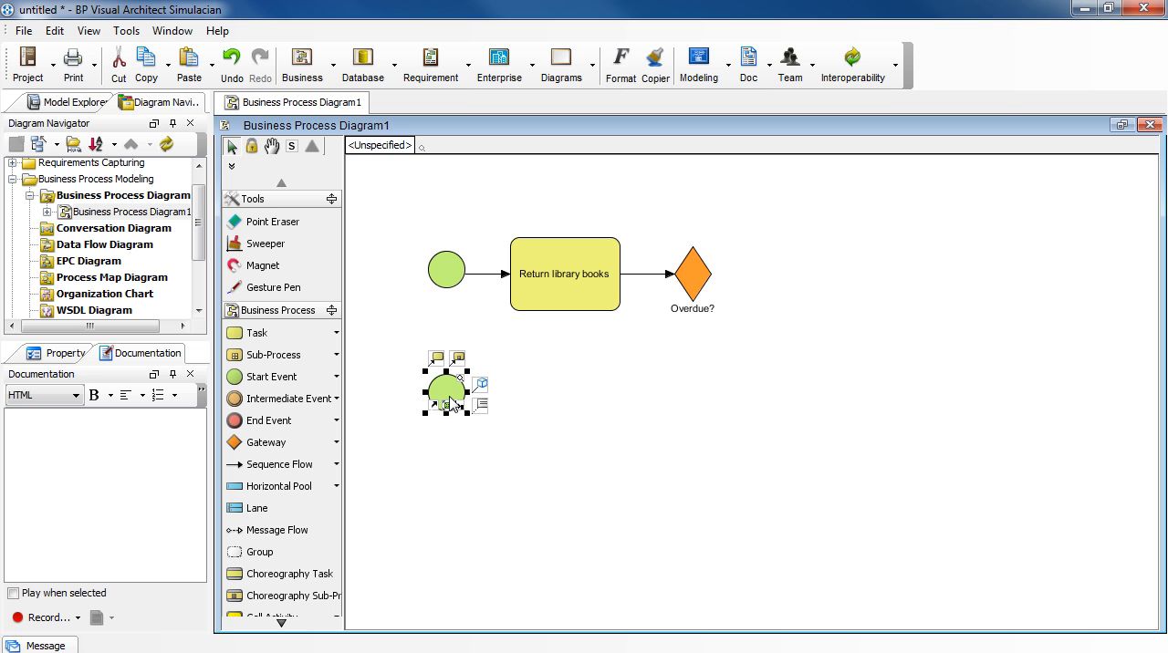
pyautogui.moveTo(450, 400)
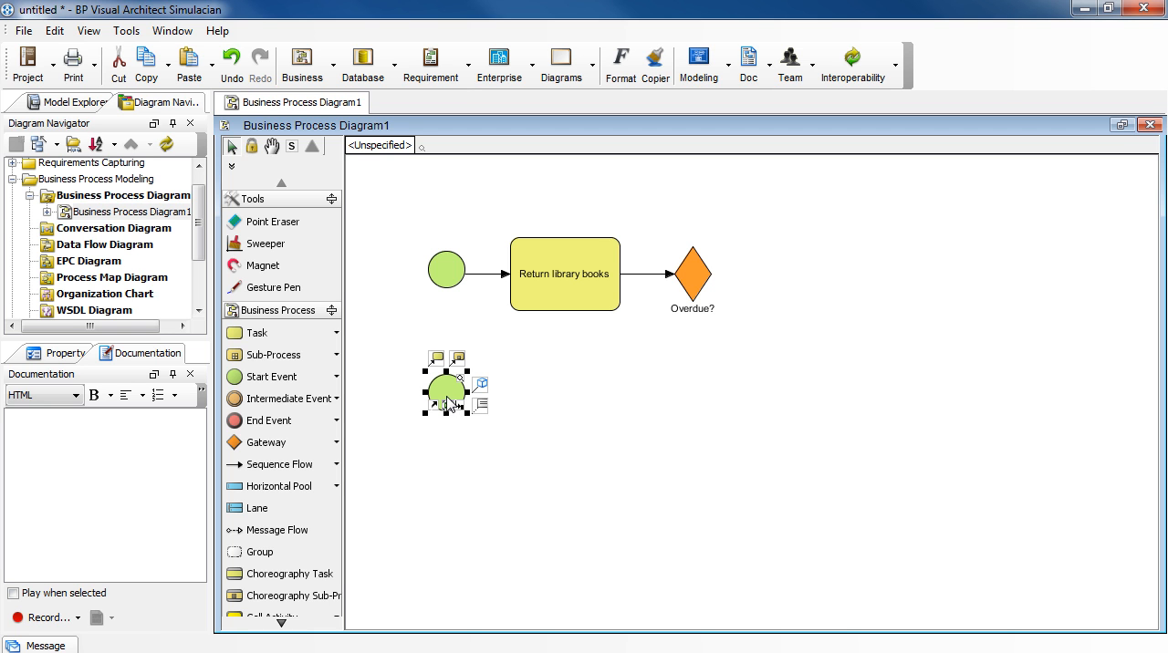
pyautogui.moveTo(458, 414)
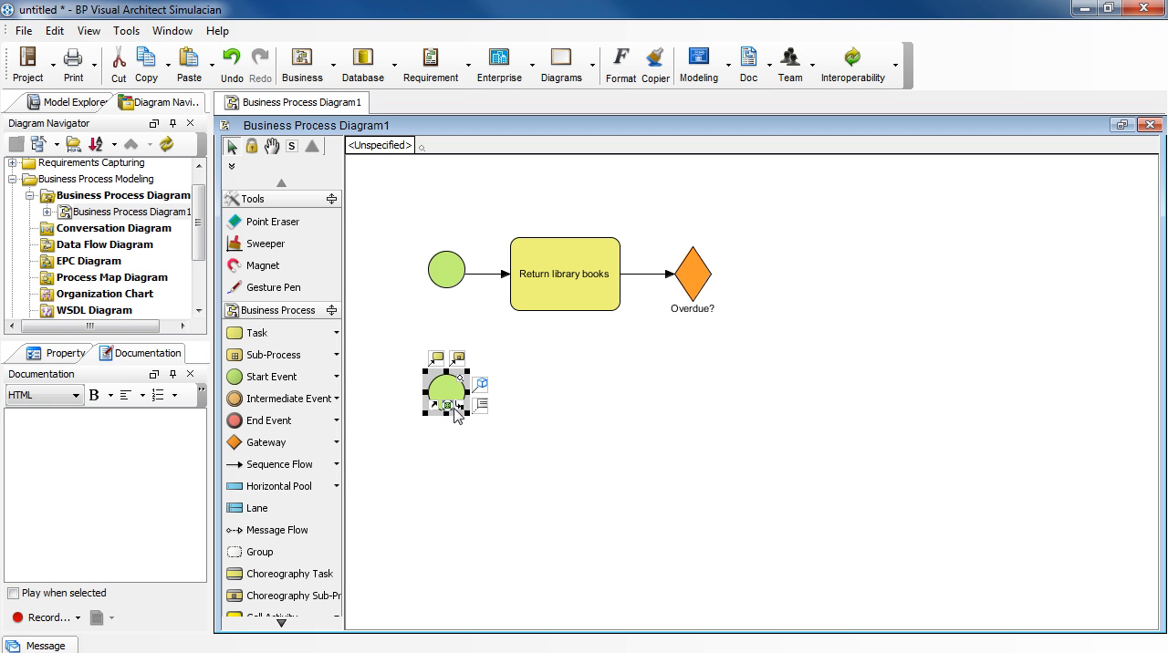
pyautogui.moveTo(476, 428)
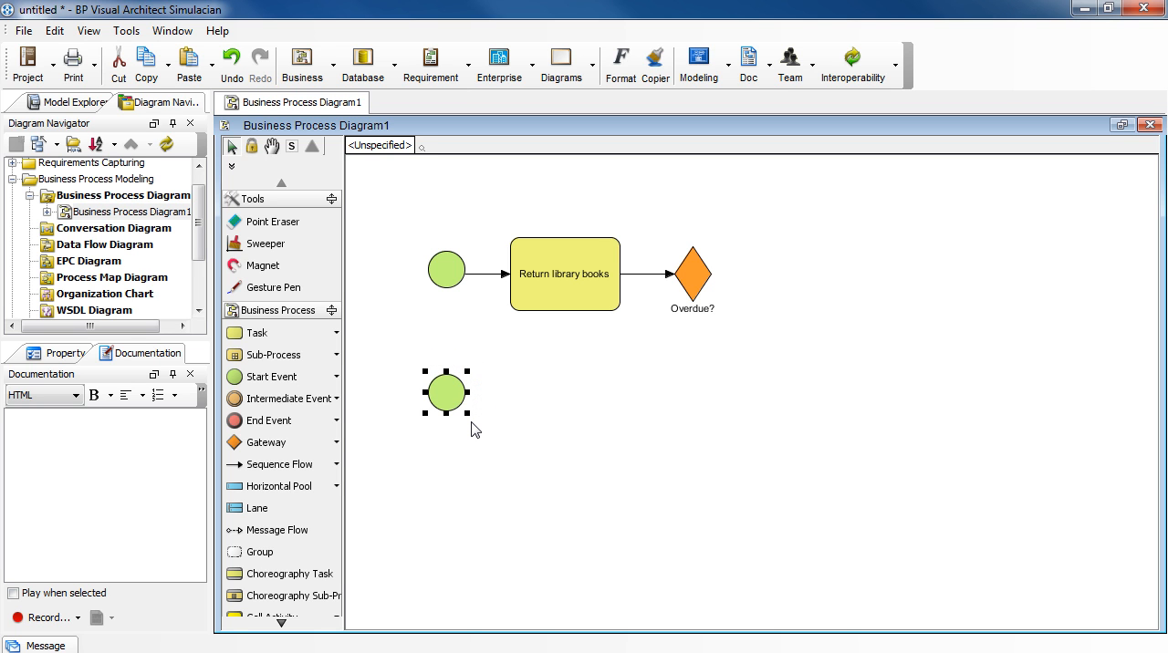
pyautogui.moveTo(434, 376)
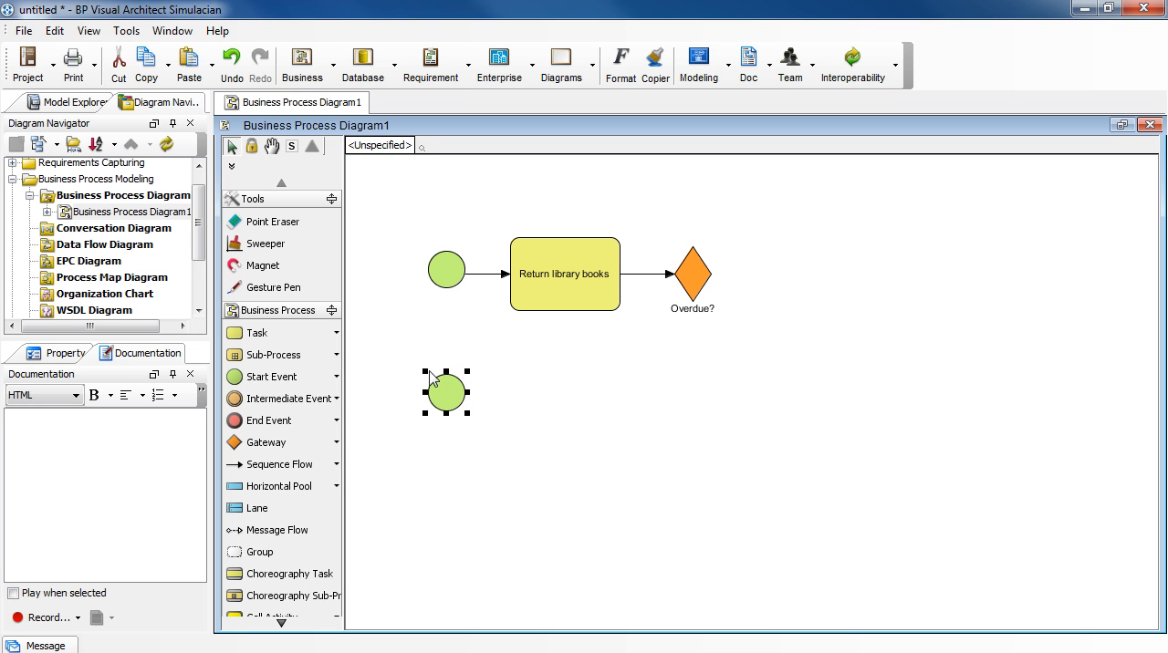
pyautogui.moveTo(442, 380)
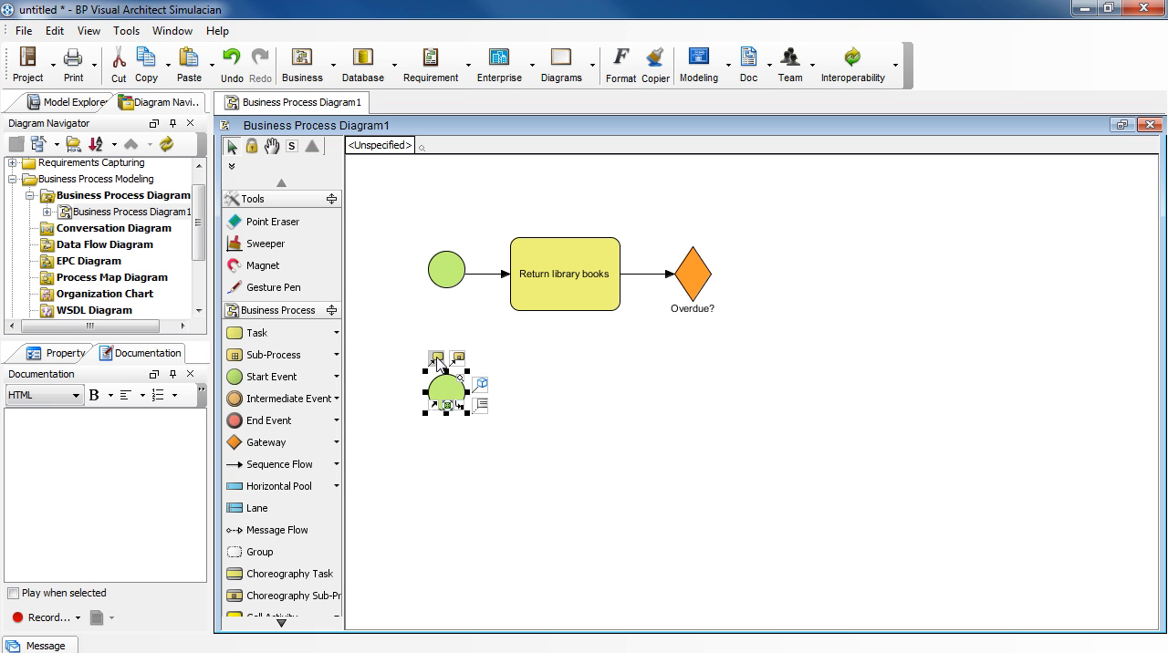
pyautogui.moveTo(455, 358)
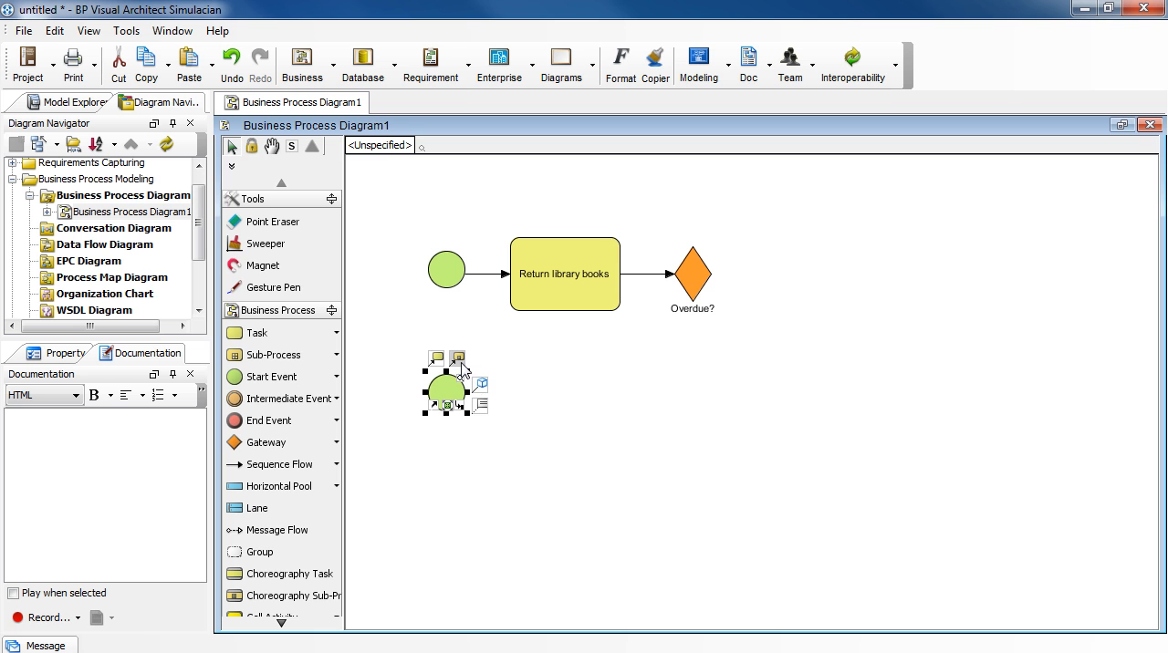
pyautogui.moveTo(437, 360)
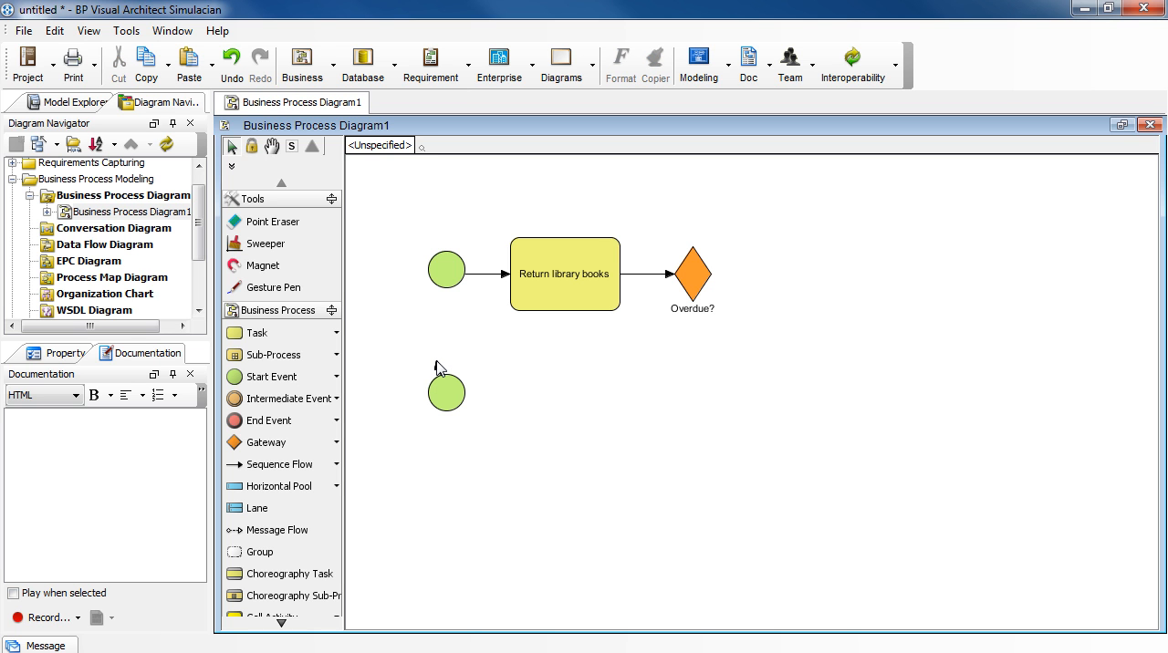
# - Drag a linked task from the lower start event and name it 'return library books'
pyautogui.moveTo(467, 379); pyautogui.dragTo(511, 374)
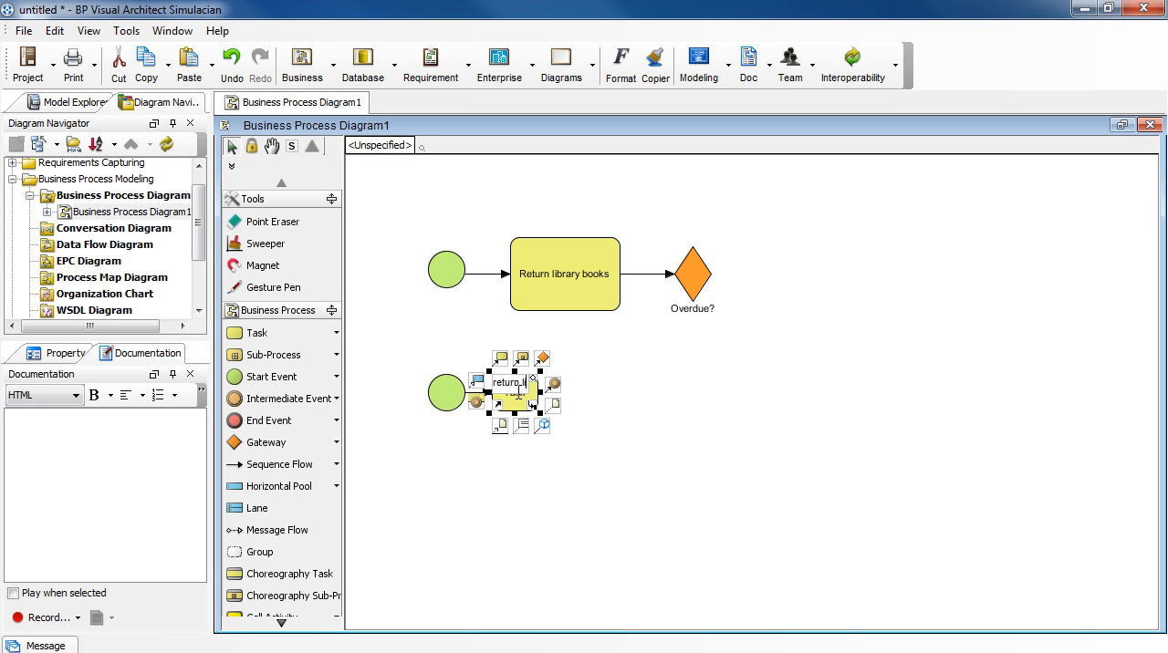
pyautogui.write('return library books')
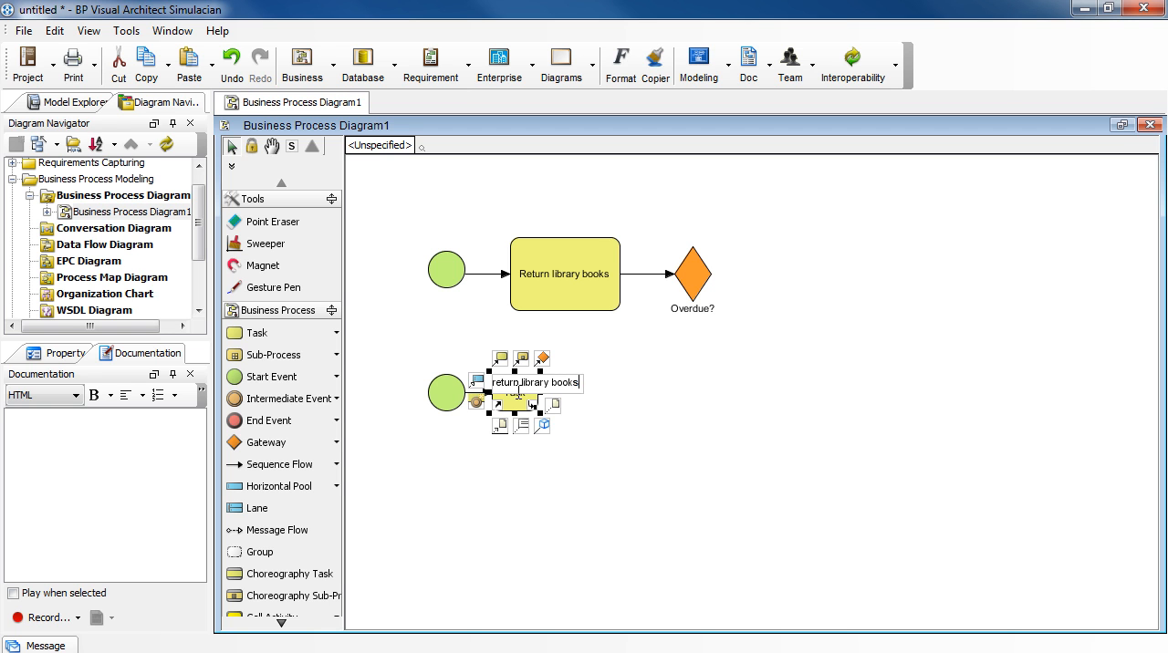
pyautogui.click(523, 438)
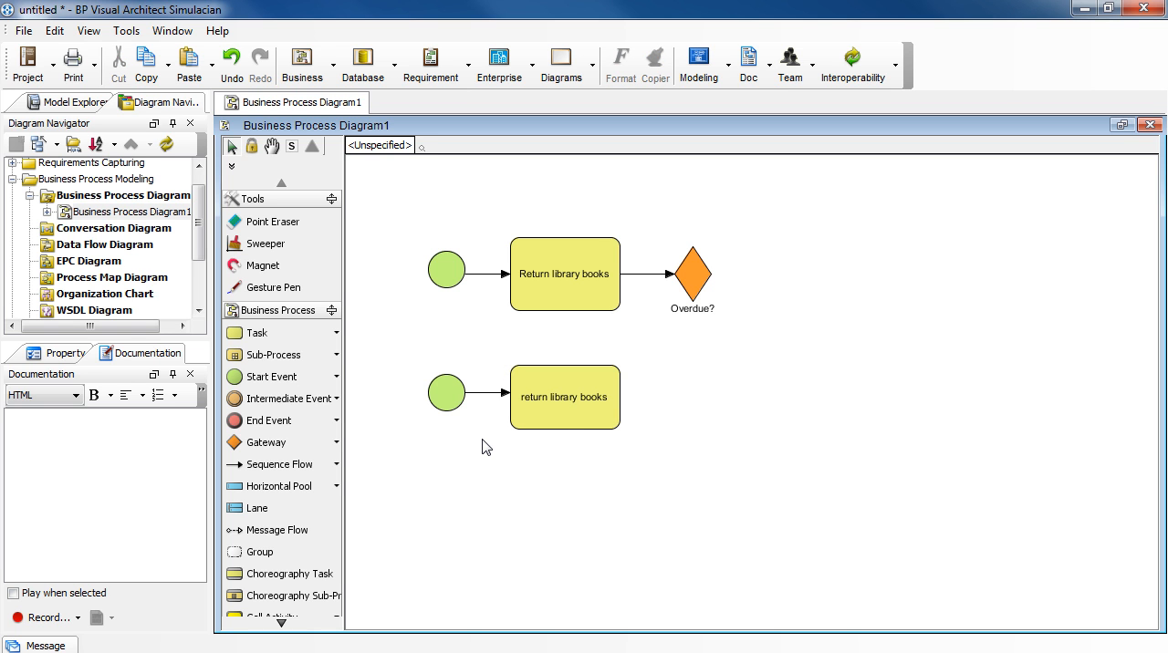
# - Draw a sequence flow from the lower task into empty space to pick its target
pyautogui.click(564, 397)
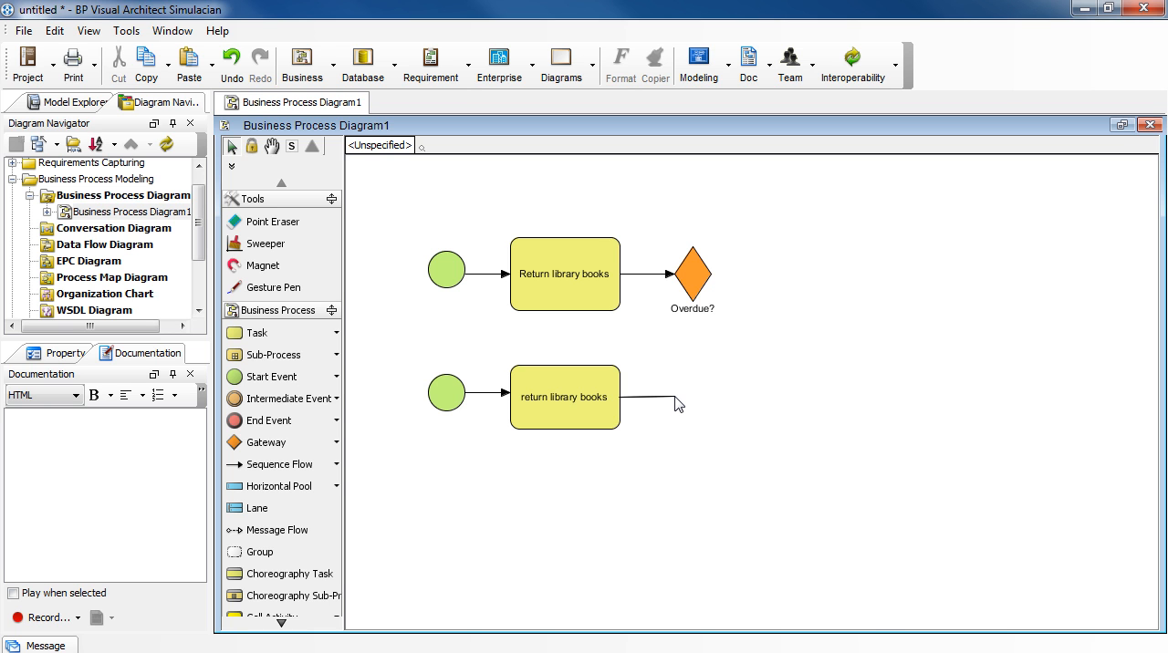
pyautogui.click(678, 403)
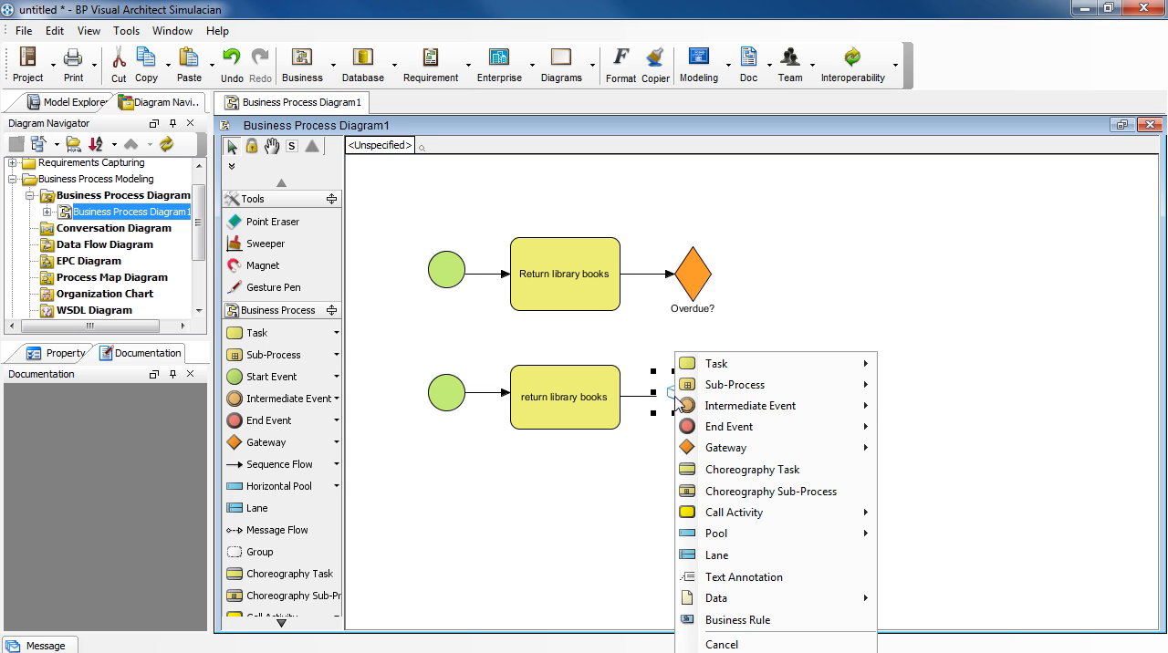
pyautogui.moveTo(788, 444)
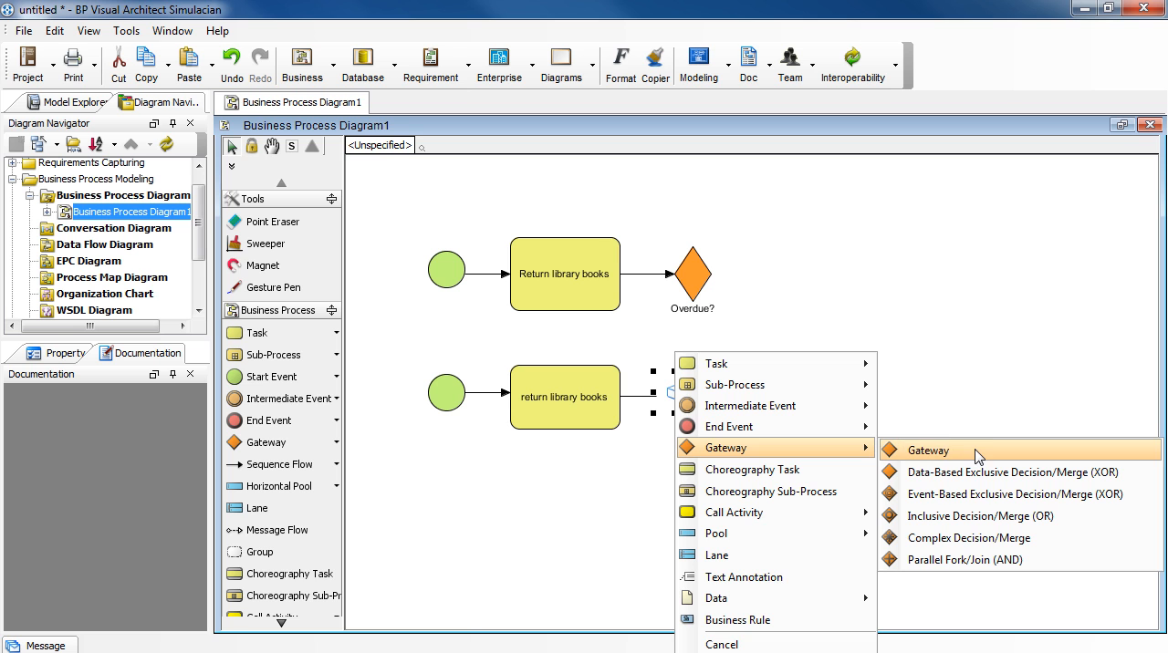
# - Create a plain gateway at the flow's end, label it 'Overdue?' and deselect it
pyautogui.click(928, 449)
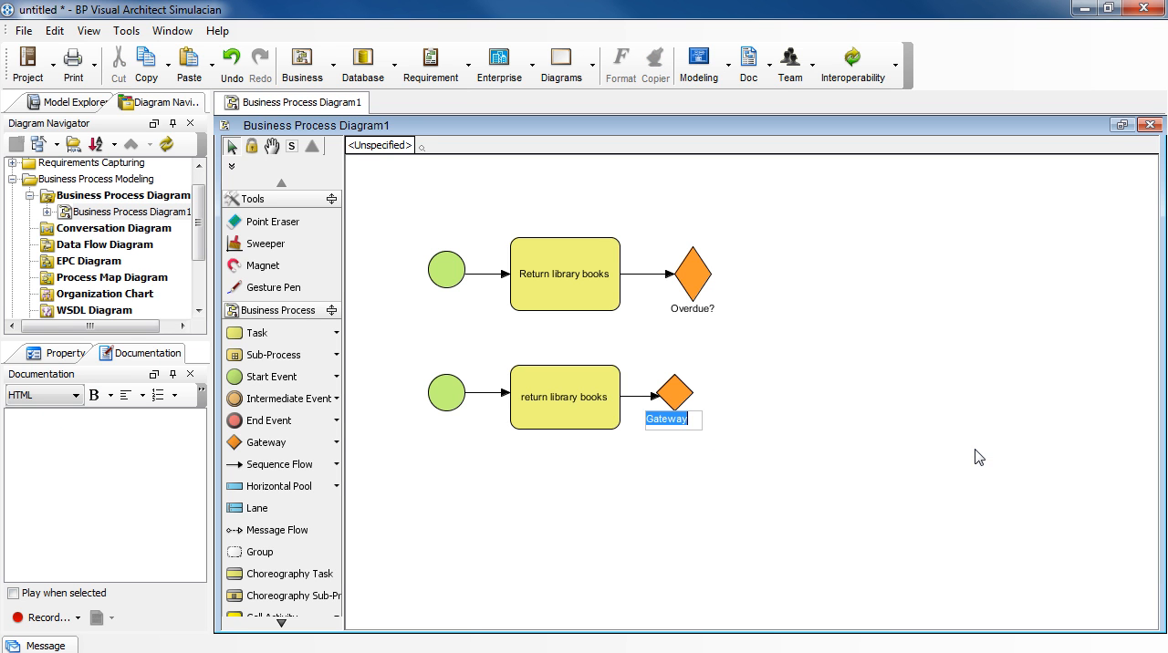
pyautogui.moveTo(688, 453)
pyautogui.write('Overdue?')
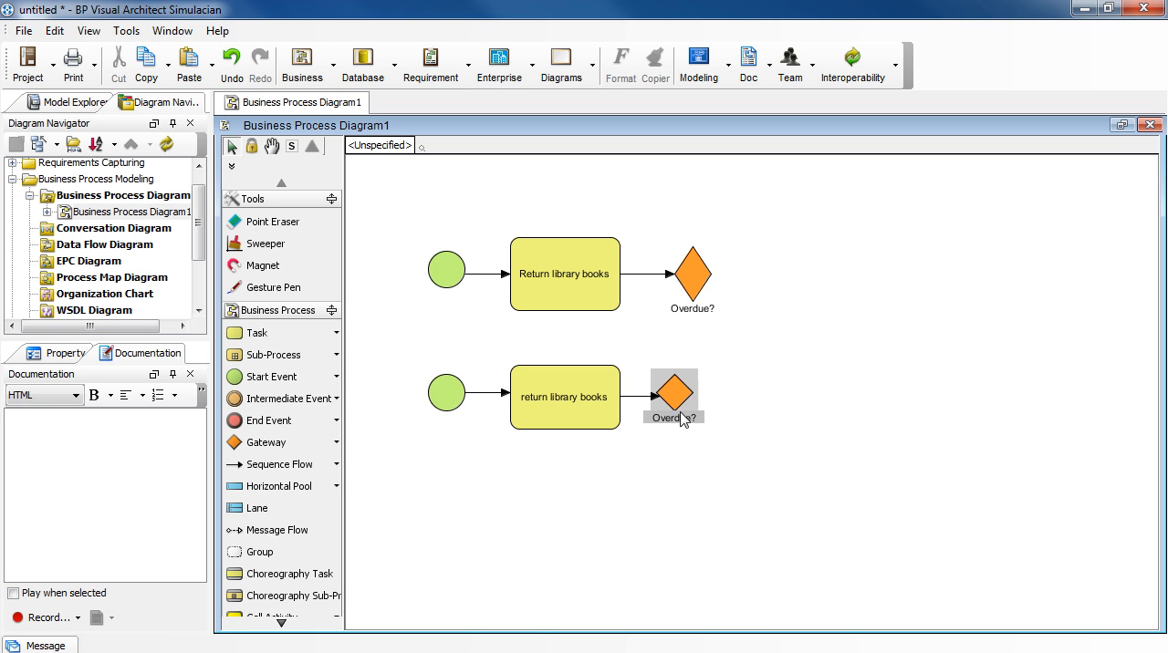
pyautogui.click(687, 396)
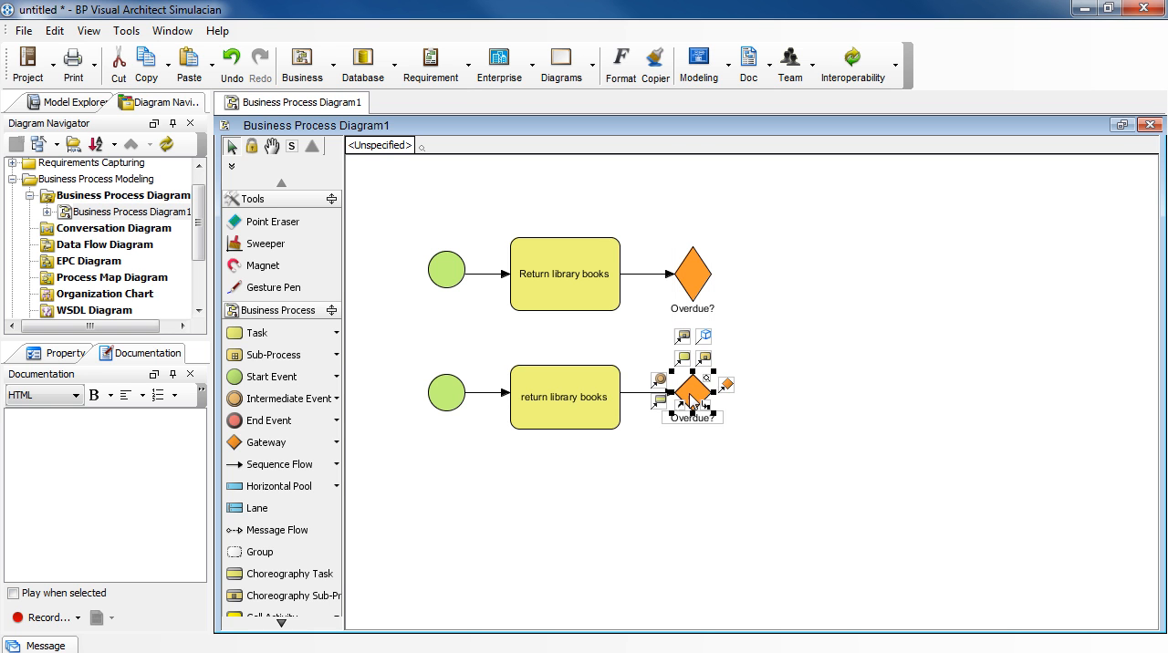
pyautogui.click(644, 479)
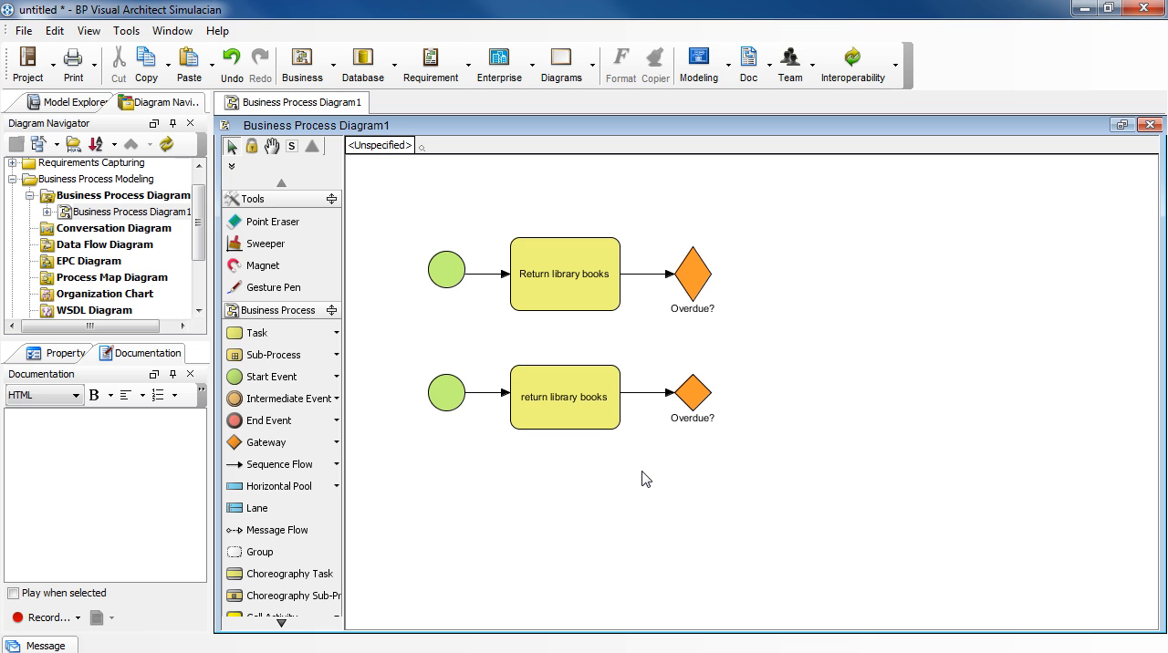